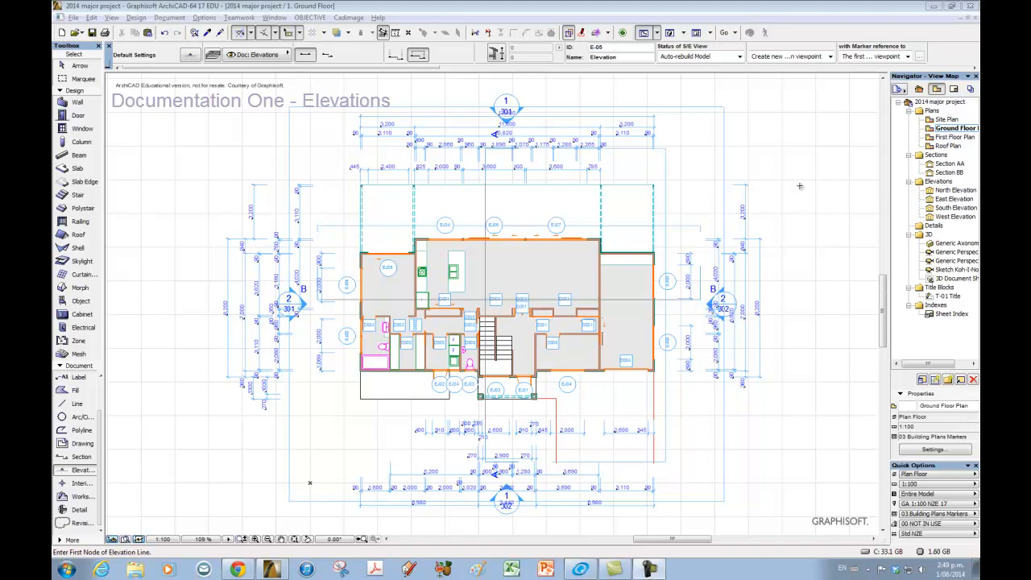
{"action": "mouse_move", "coordinate": [438, 409]}
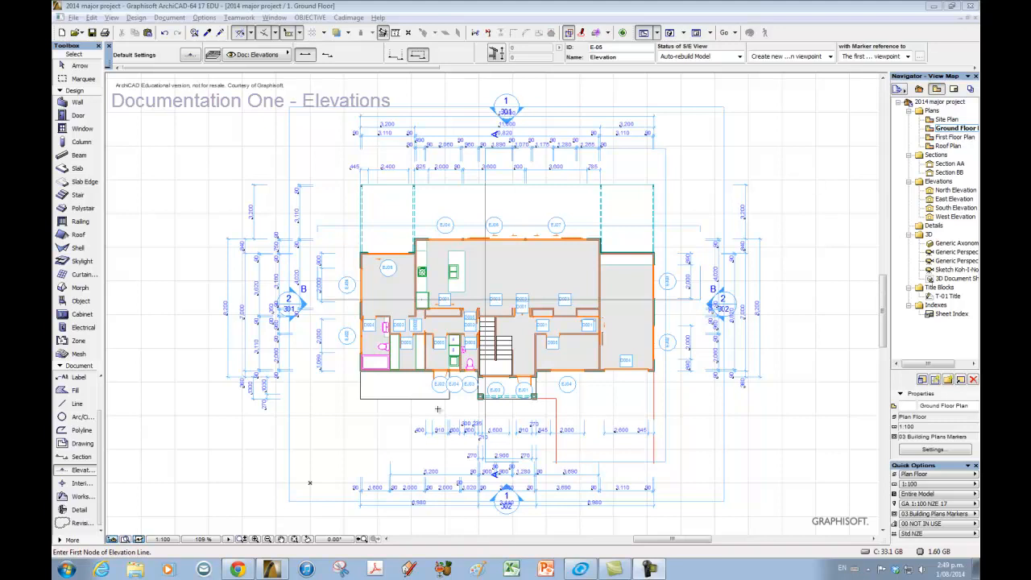
{"action": "mouse_move", "coordinate": [850, 243]}
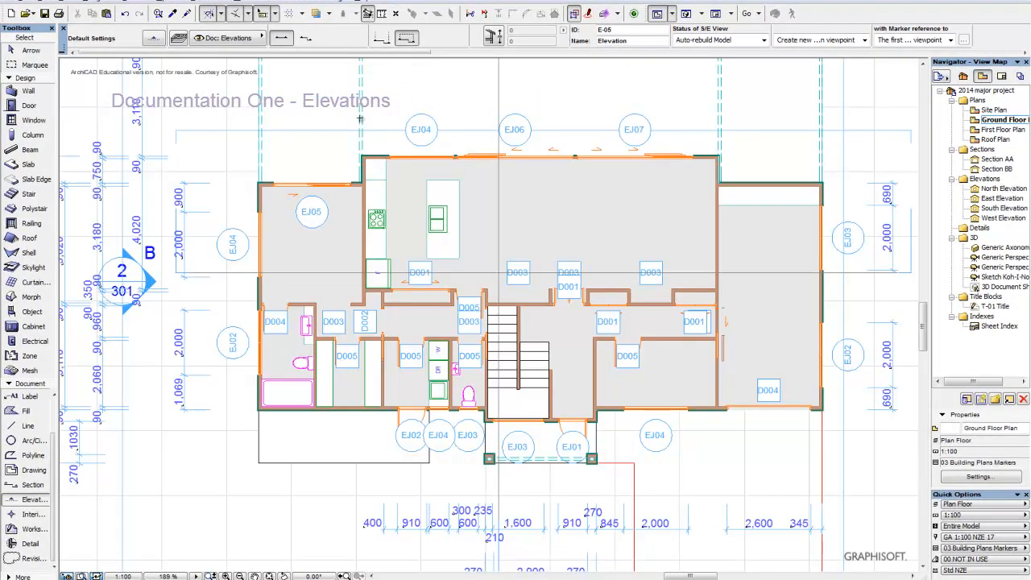
{"action": "mouse_move", "coordinate": [437, 127]}
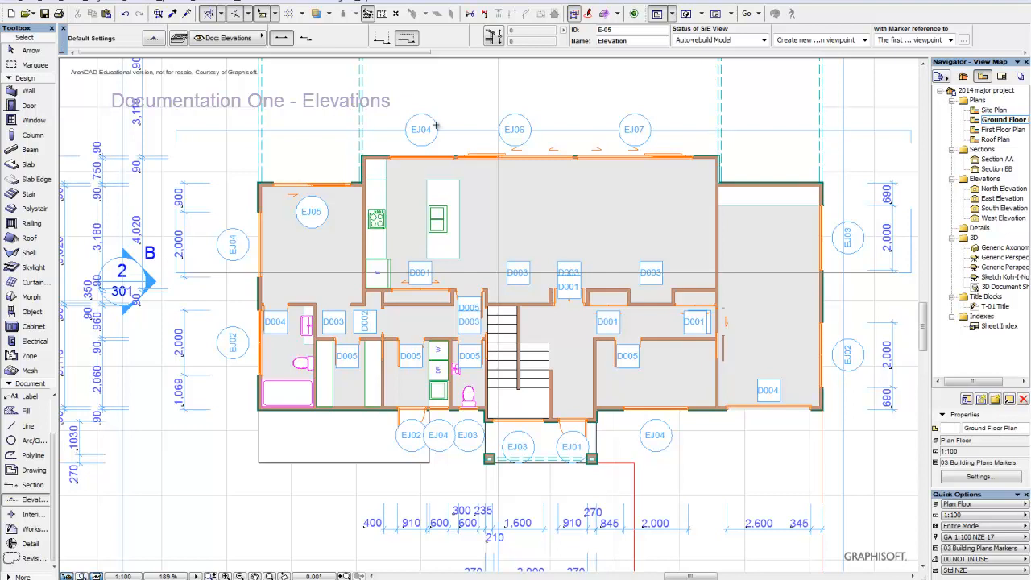
{"action": "mouse_move", "coordinate": [741, 277]}
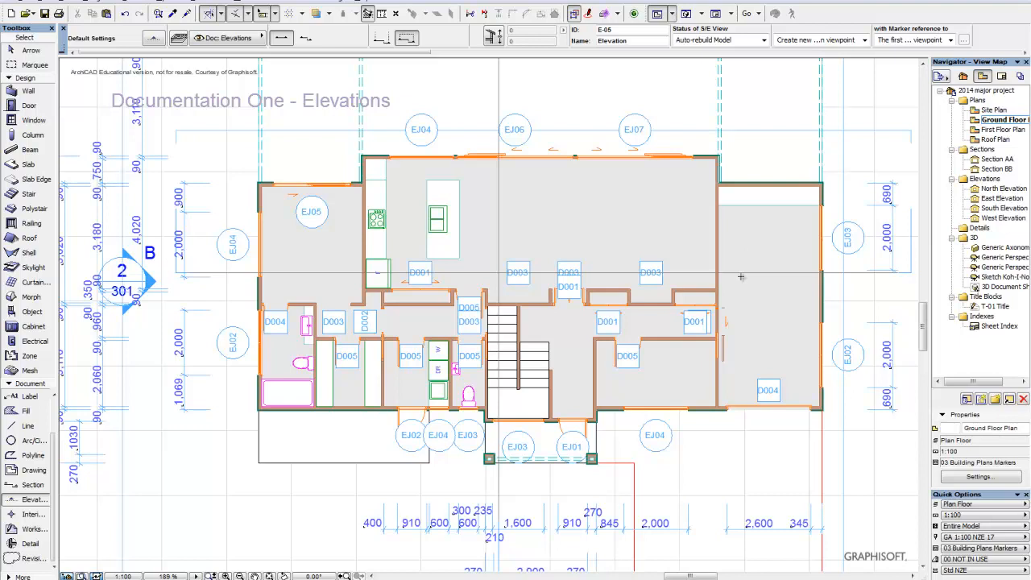
{"action": "mouse_move", "coordinate": [451, 142]}
{"action": "type", "text": "50"}
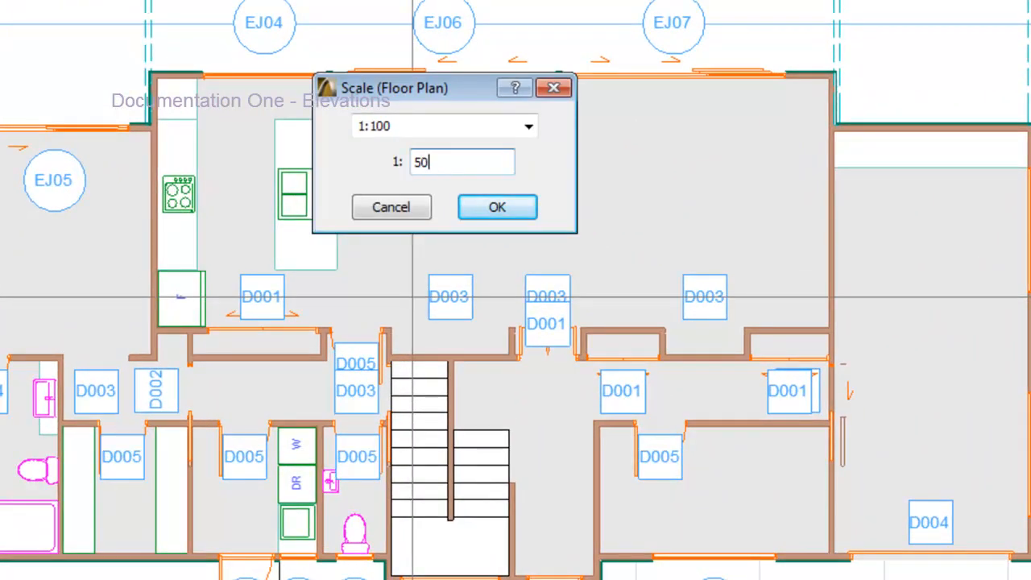
- Confirm 1:50 as the ground floor plan's scale in the Scale dialog
{"action": "left_click", "coordinate": [497, 207]}
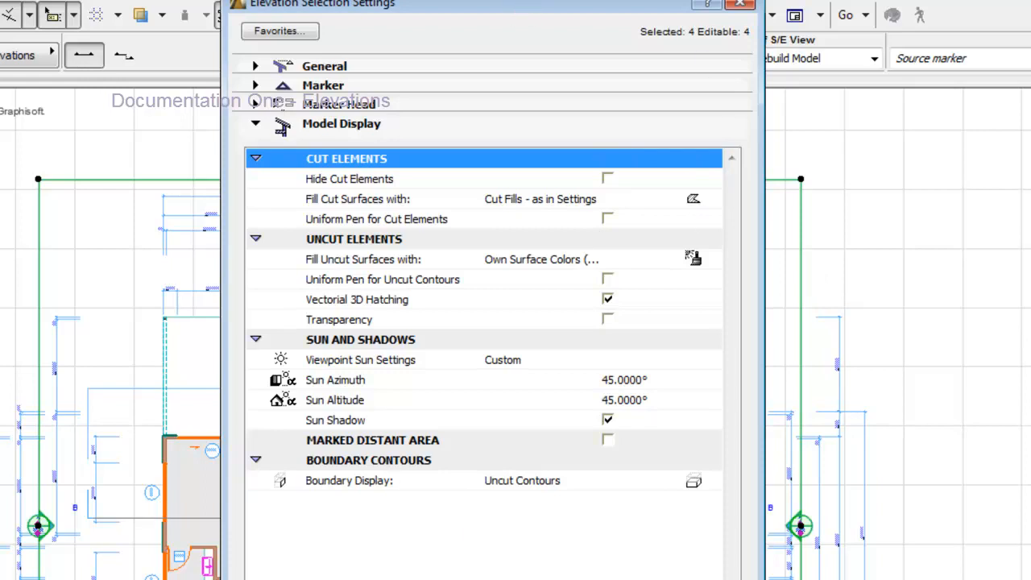
{"action": "mouse_move", "coordinate": [391, 242]}
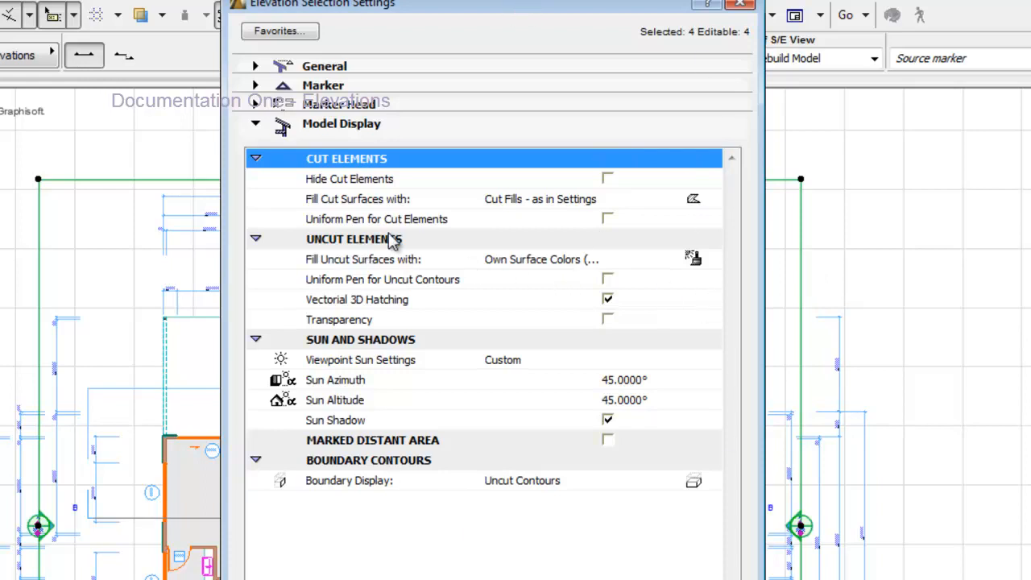
{"action": "mouse_move", "coordinate": [696, 266]}
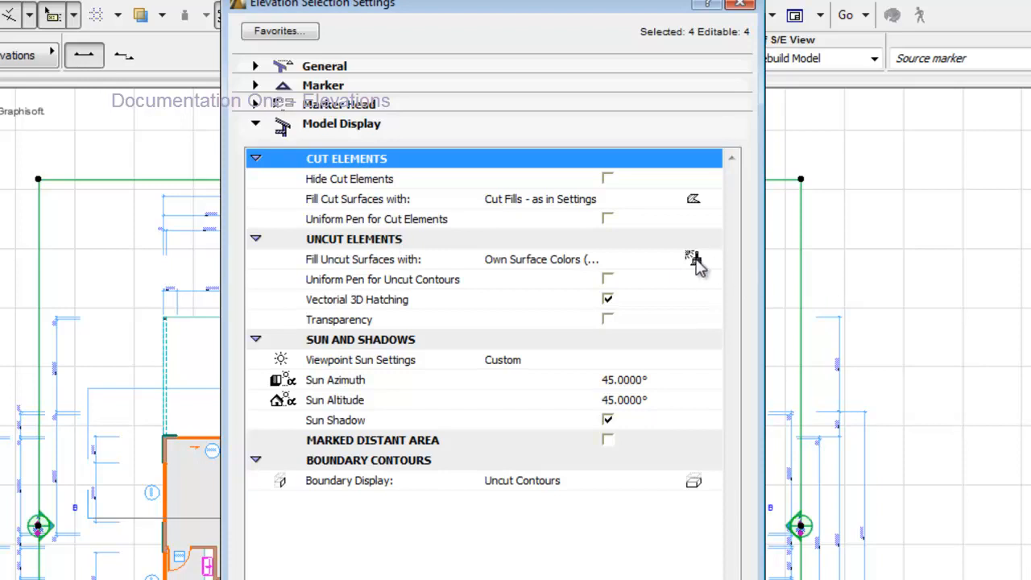
{"action": "mouse_move", "coordinate": [427, 266]}
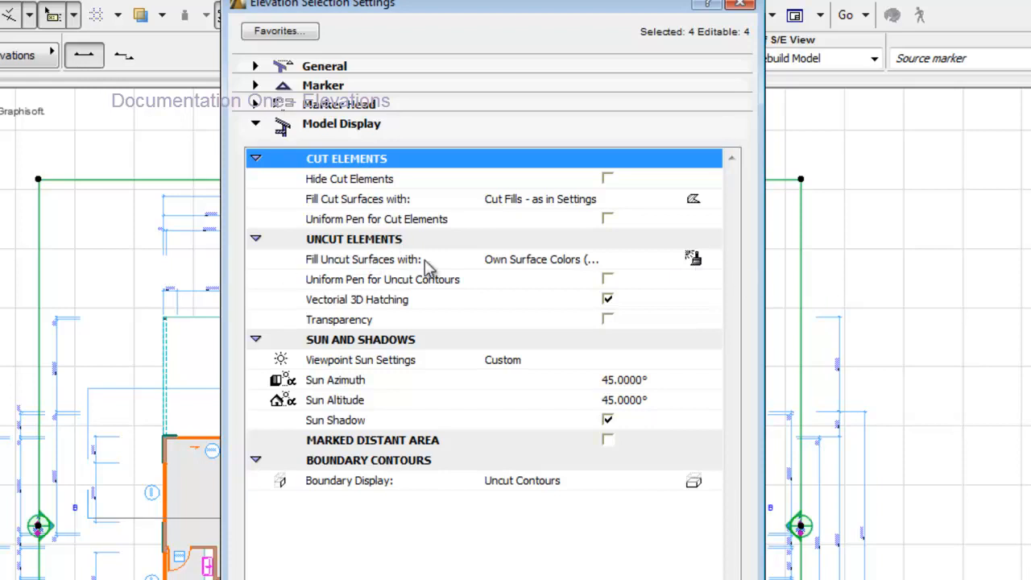
- Set the elevations' Fill Uncut Surfaces to Nothing and toggle the vectorial 3D hatching option
{"action": "left_click", "coordinate": [693, 258]}
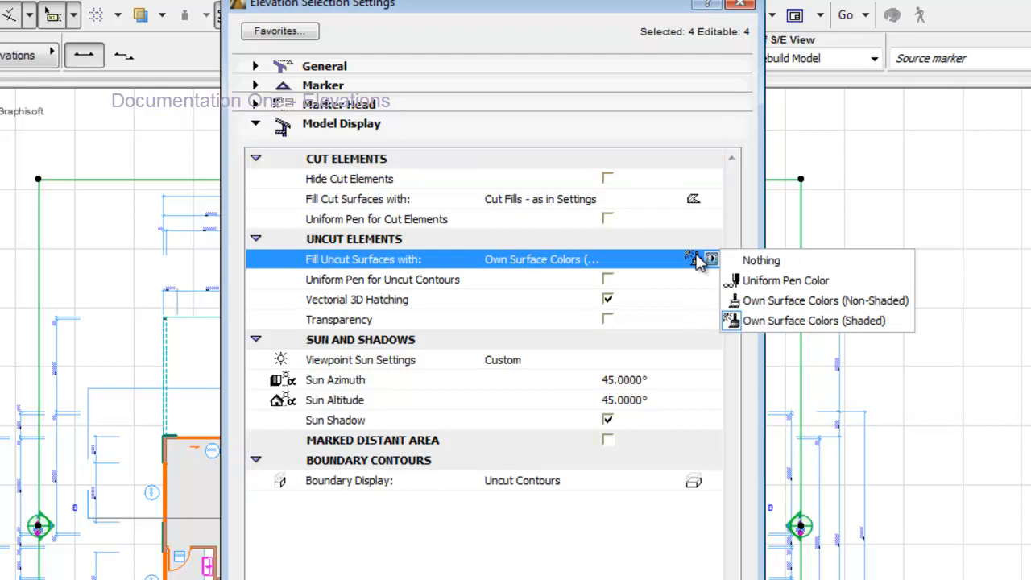
{"action": "left_click", "coordinate": [760, 259]}
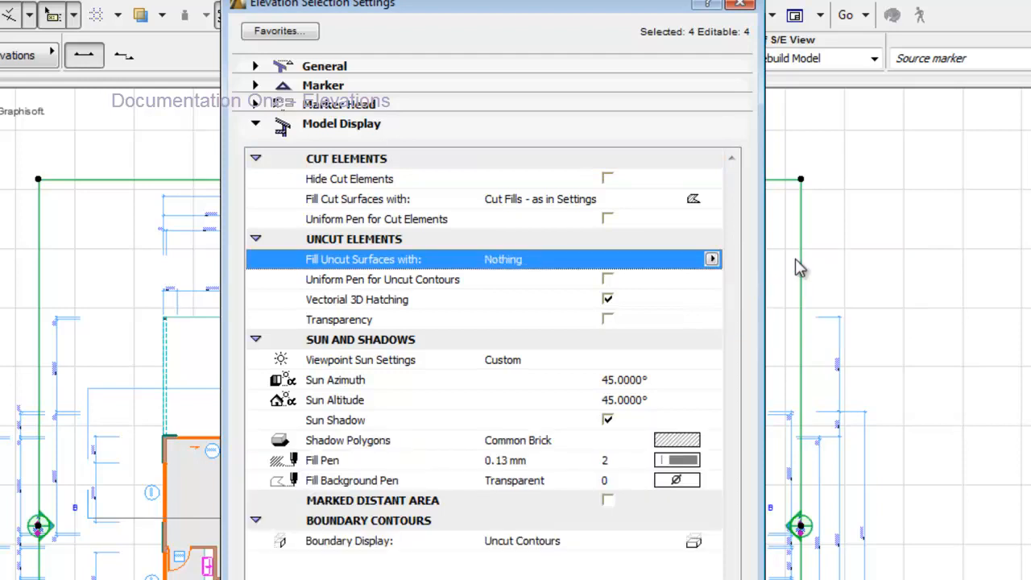
{"action": "mouse_move", "coordinate": [304, 352]}
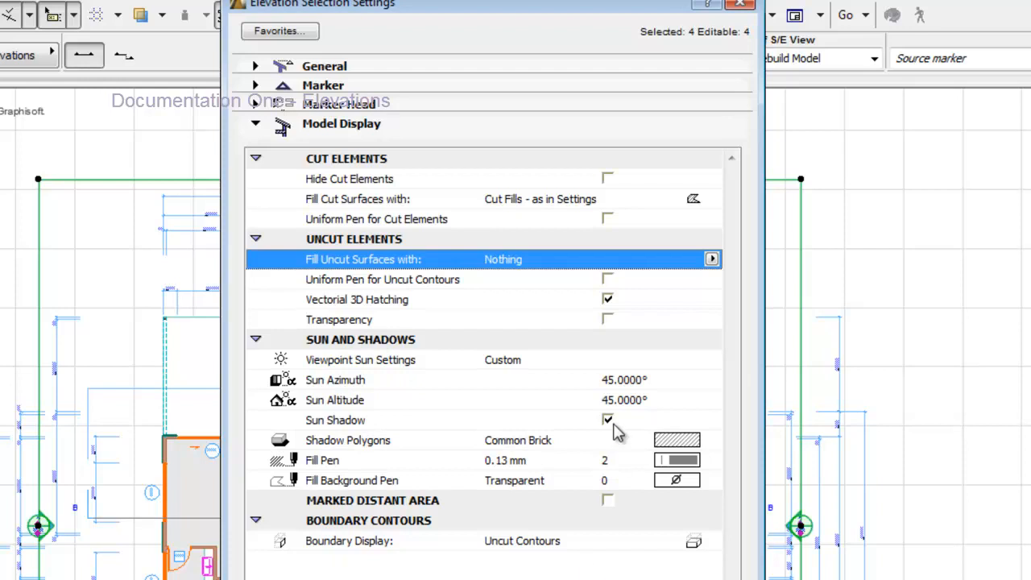
{"action": "mouse_move", "coordinate": [603, 427]}
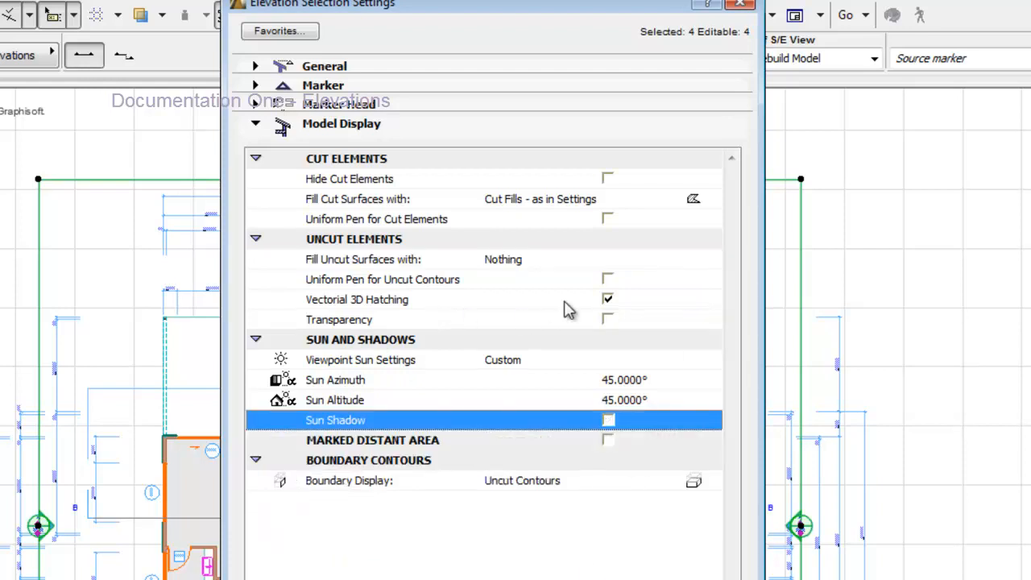
{"action": "mouse_move", "coordinate": [419, 306]}
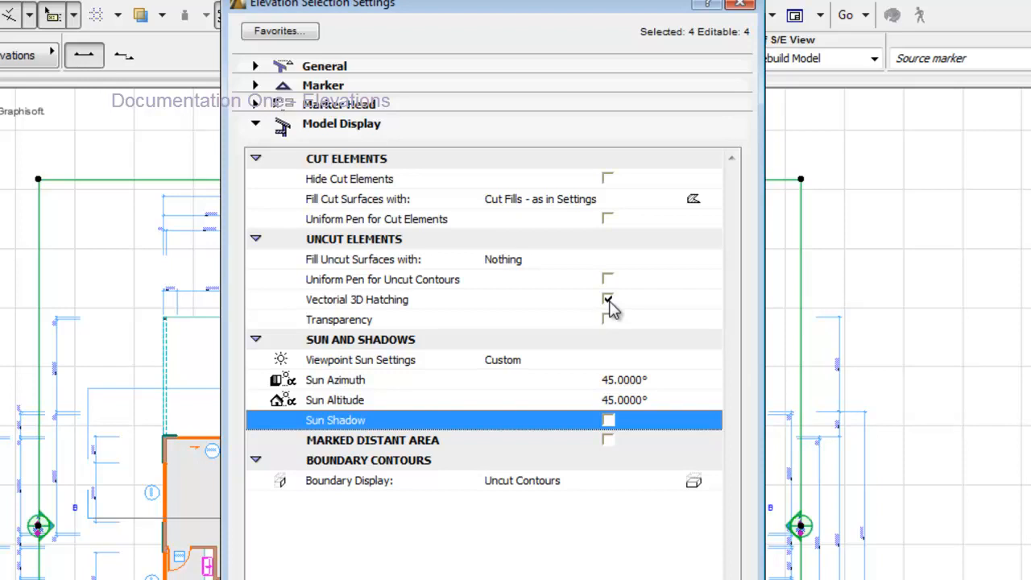
{"action": "left_click", "coordinate": [608, 299]}
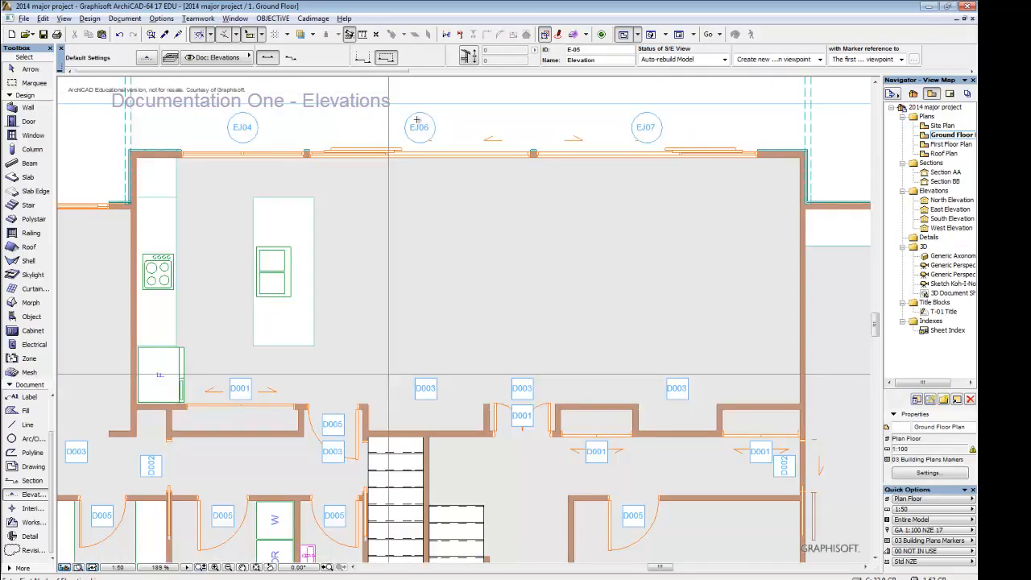
{"action": "mouse_move", "coordinate": [448, 133]}
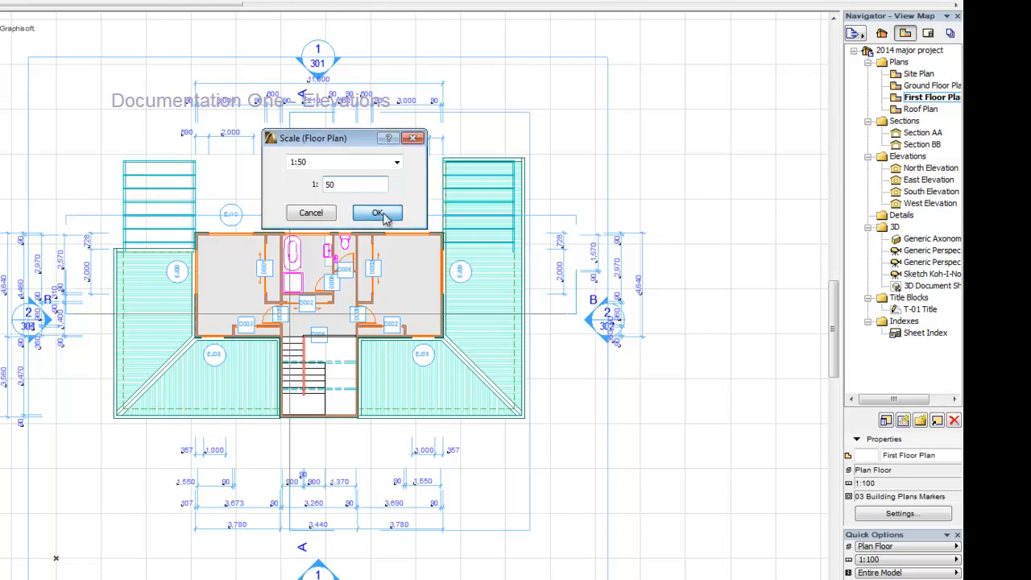
- Accept the 1:50 scale for the first floor plan
{"action": "left_click", "coordinate": [377, 212]}
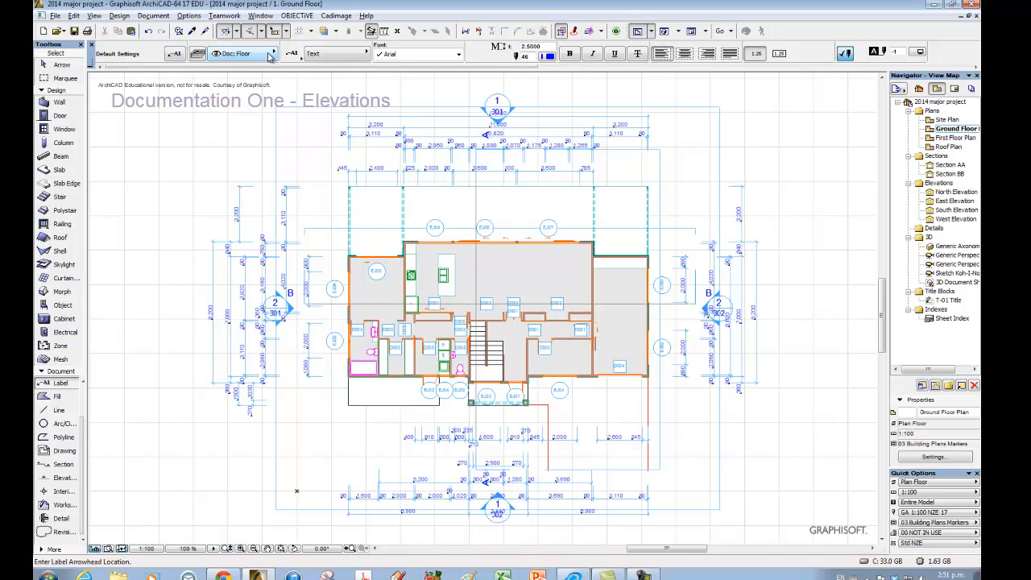
{"action": "mouse_move", "coordinate": [255, 54]}
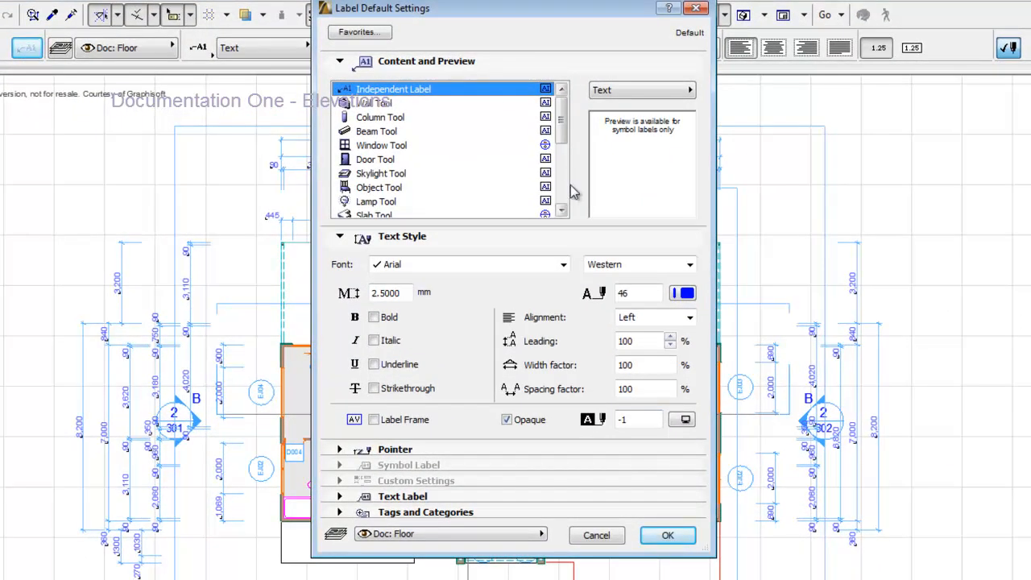
{"action": "mouse_move", "coordinate": [523, 141]}
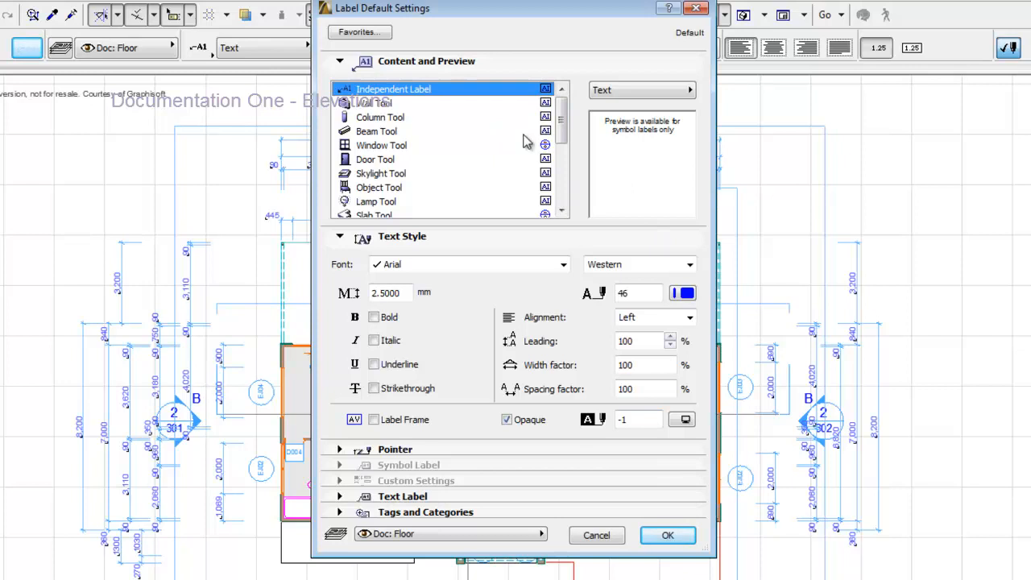
- Give window labels a transparent Background Colour in the symbol label parameters and confirm
{"action": "left_click", "coordinate": [380, 145]}
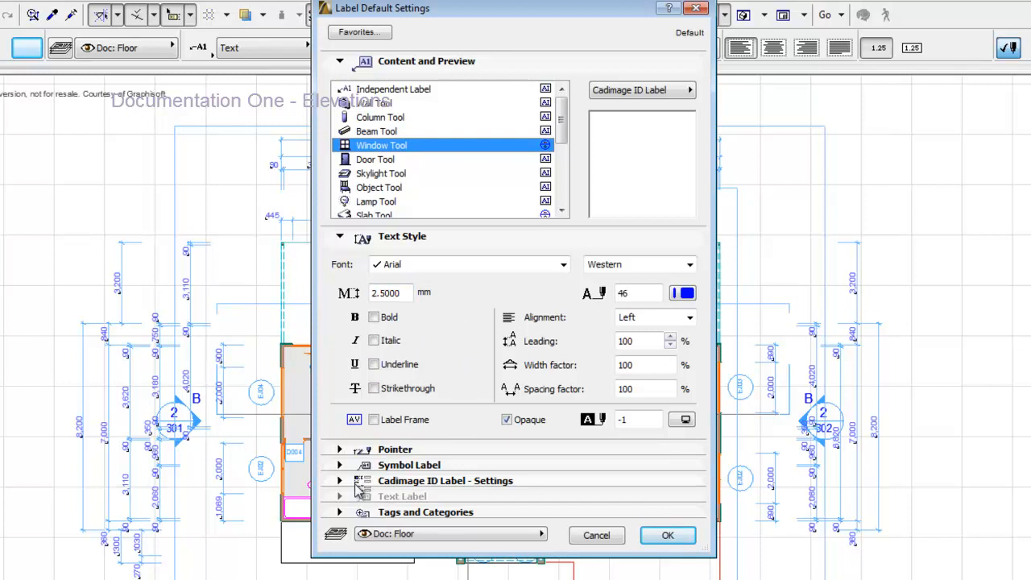
{"action": "left_click", "coordinate": [339, 464]}
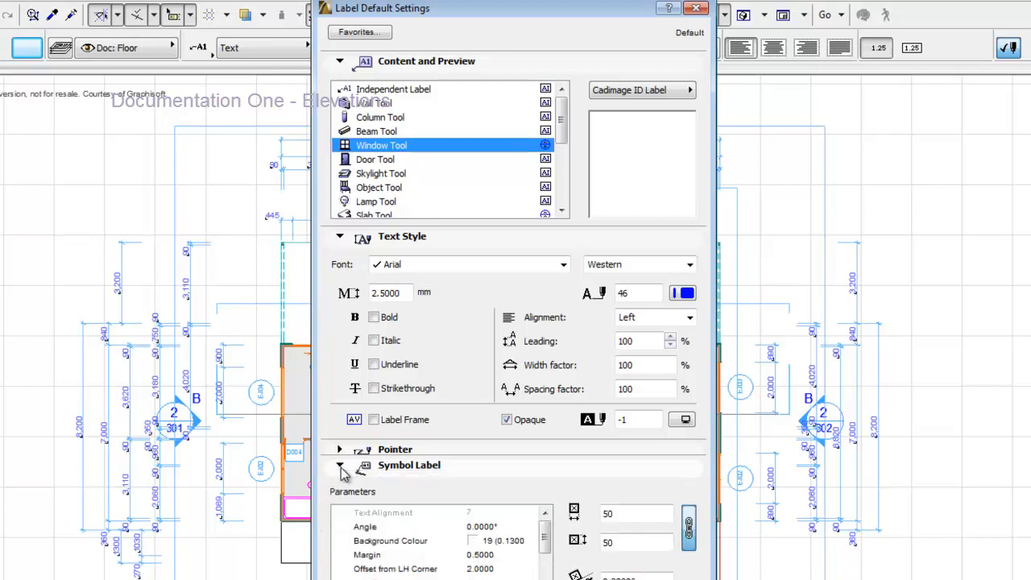
{"action": "left_click", "coordinate": [390, 540]}
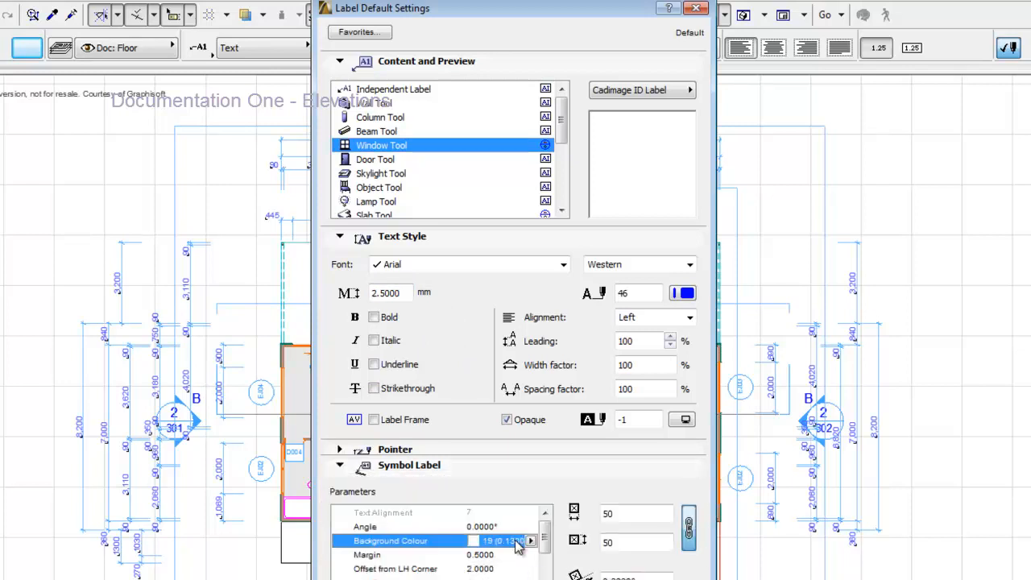
{"action": "left_click", "coordinate": [530, 541]}
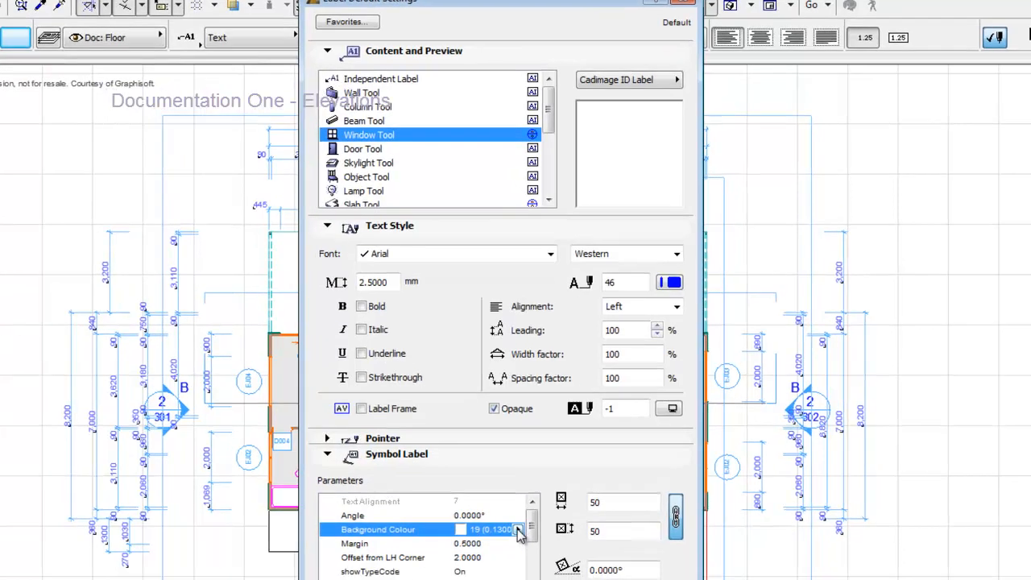
{"action": "left_click", "coordinate": [517, 529]}
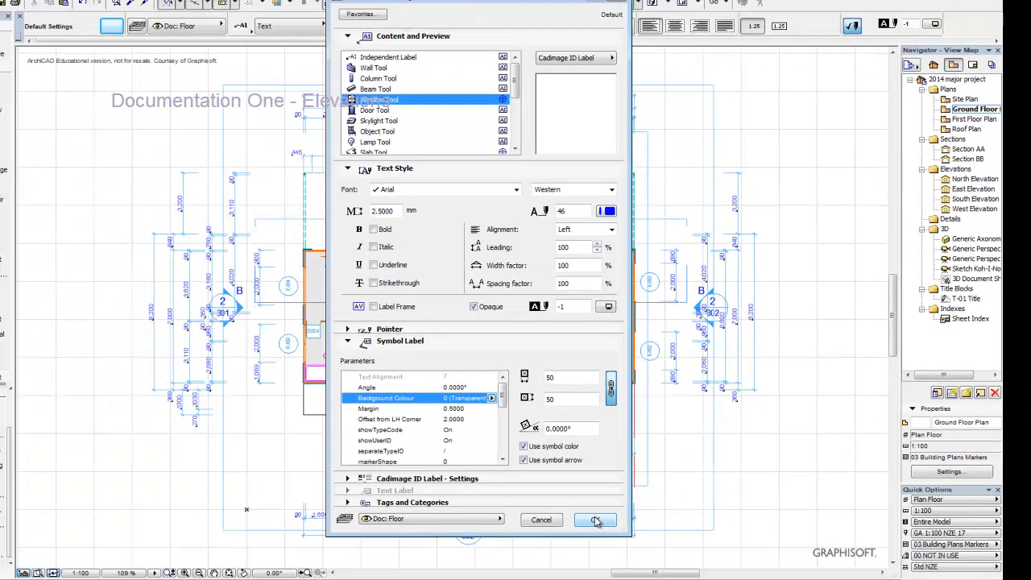
{"action": "left_click", "coordinate": [595, 519]}
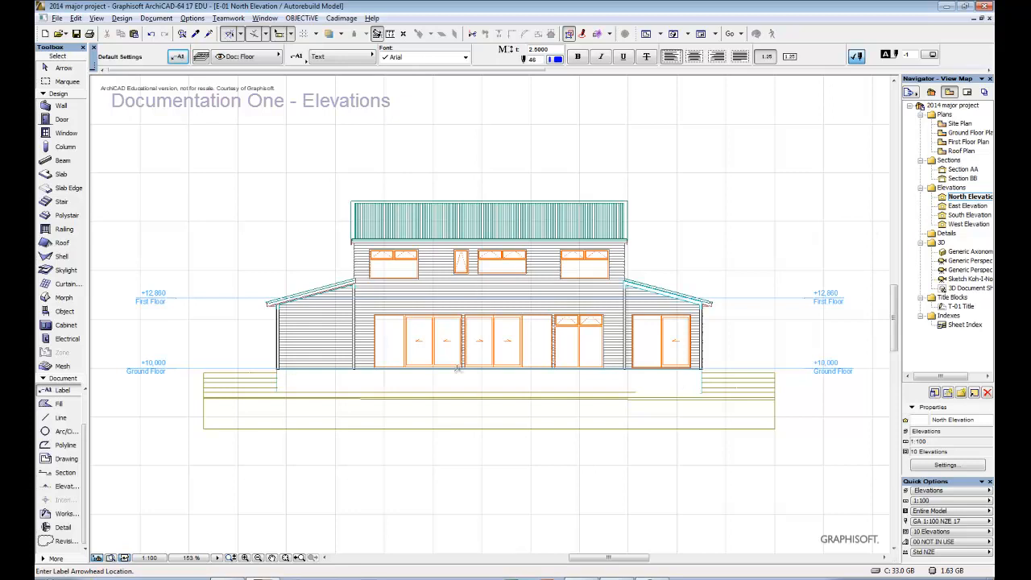
{"action": "mouse_move", "coordinate": [845, 201]}
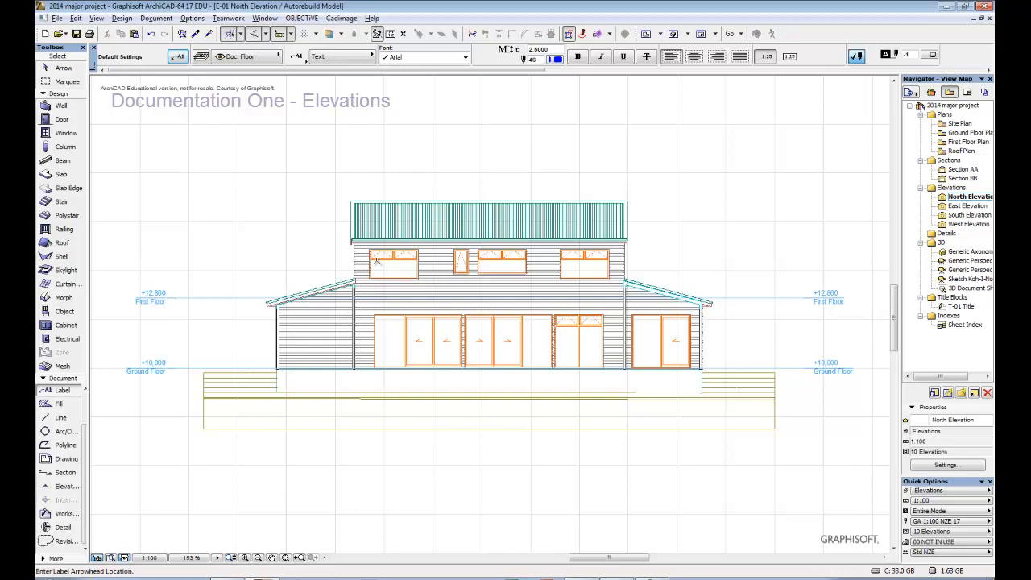
{"action": "mouse_move", "coordinate": [737, 271]}
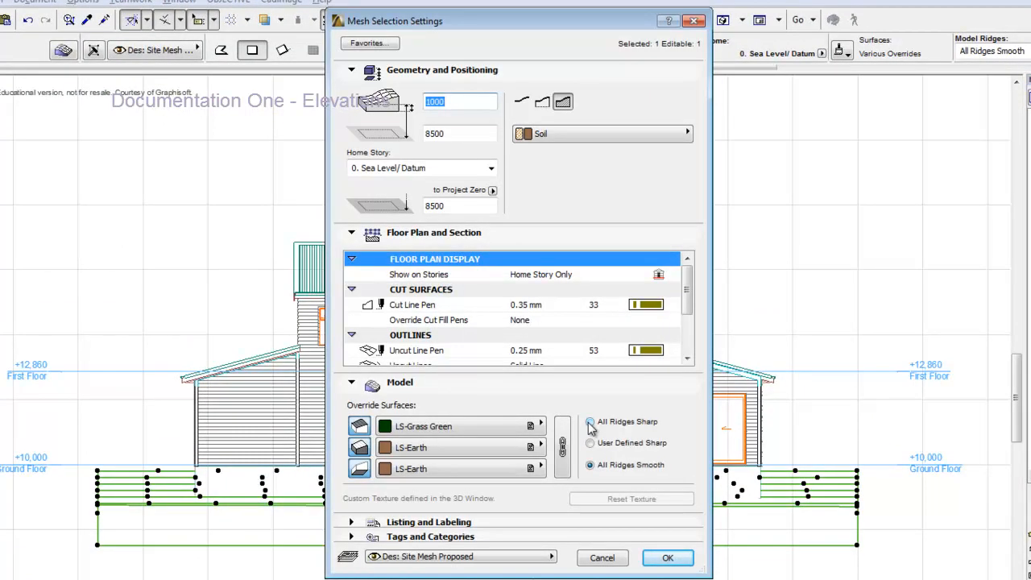
{"action": "mouse_move", "coordinate": [590, 428]}
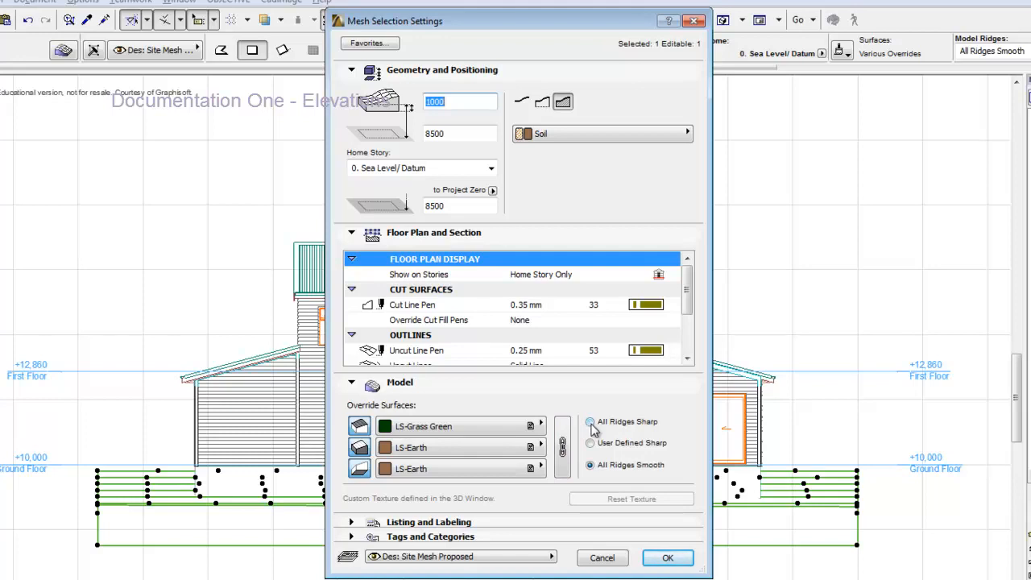
{"action": "left_click", "coordinate": [667, 557]}
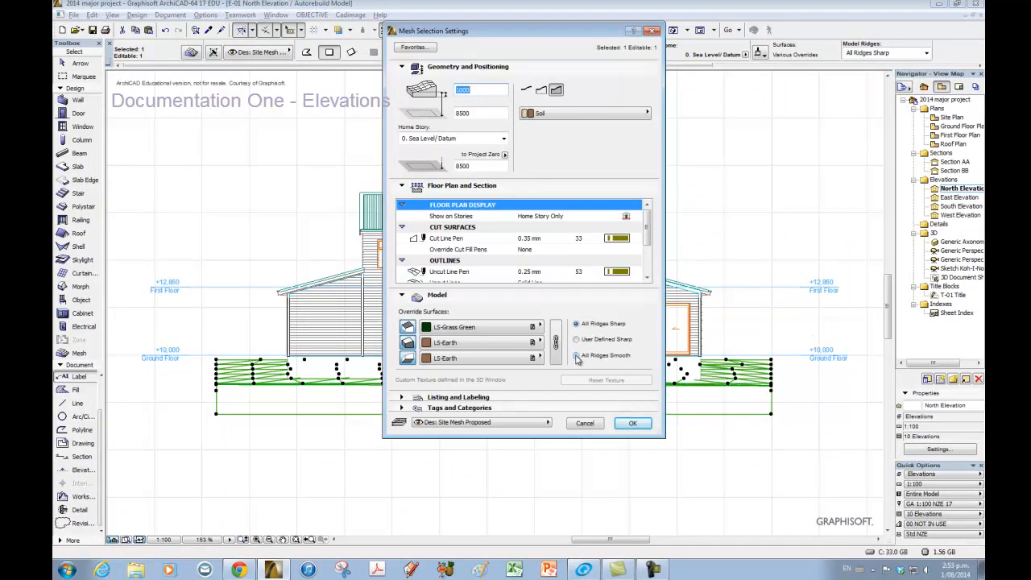
{"action": "left_click", "coordinate": [575, 323]}
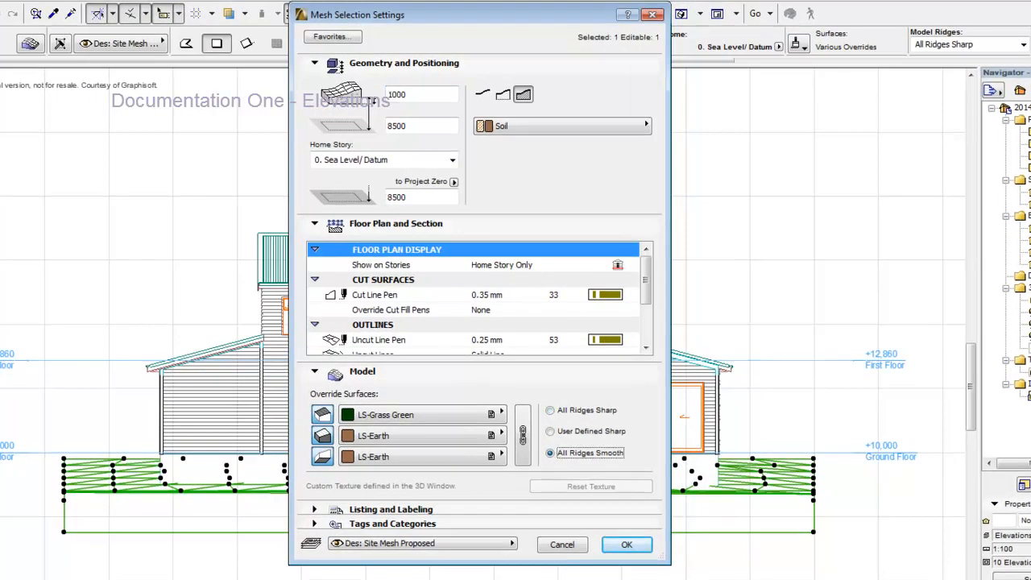
{"action": "left_click", "coordinate": [626, 545]}
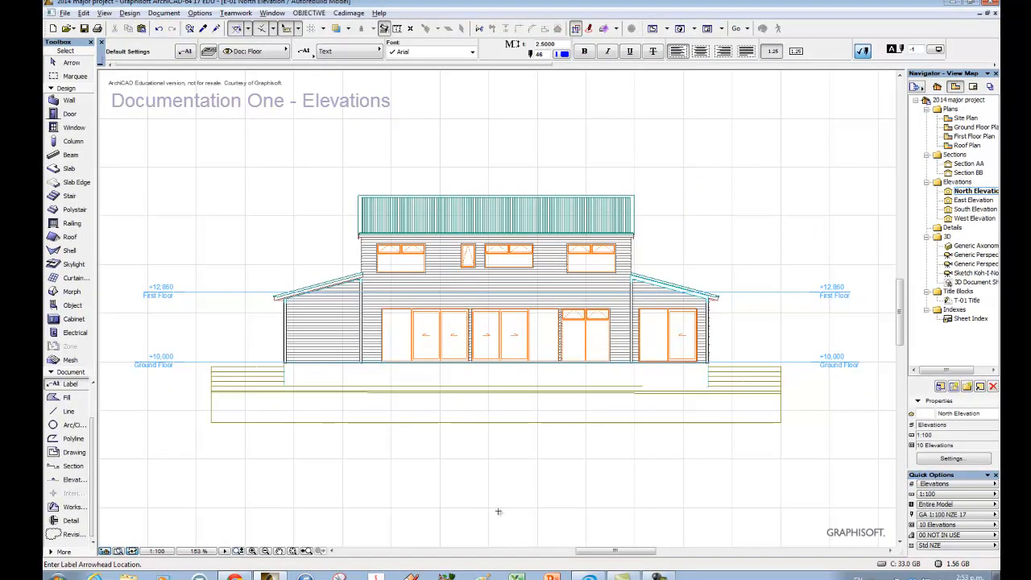
{"action": "mouse_move", "coordinate": [787, 453]}
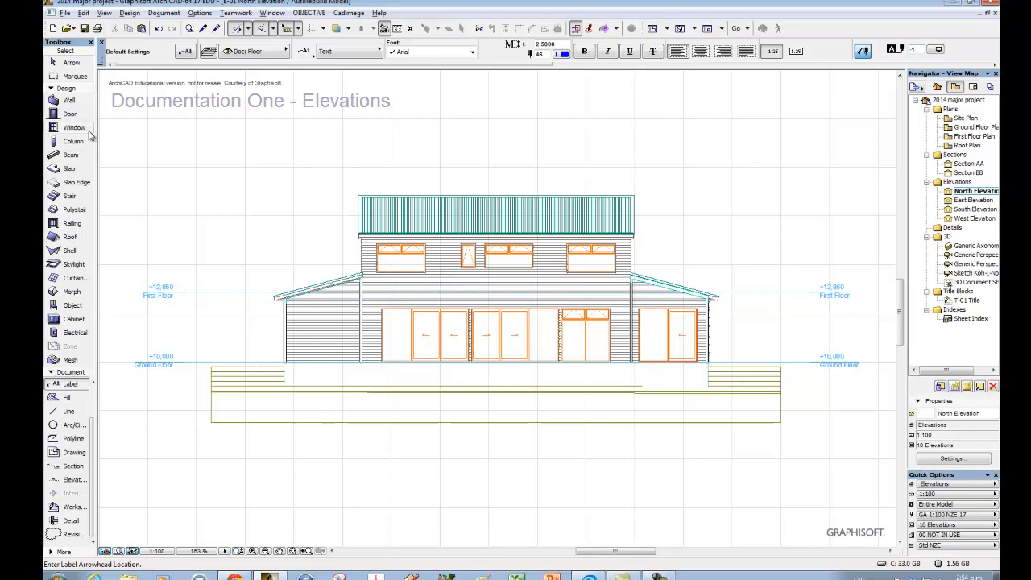
{"action": "mouse_move", "coordinate": [90, 136]}
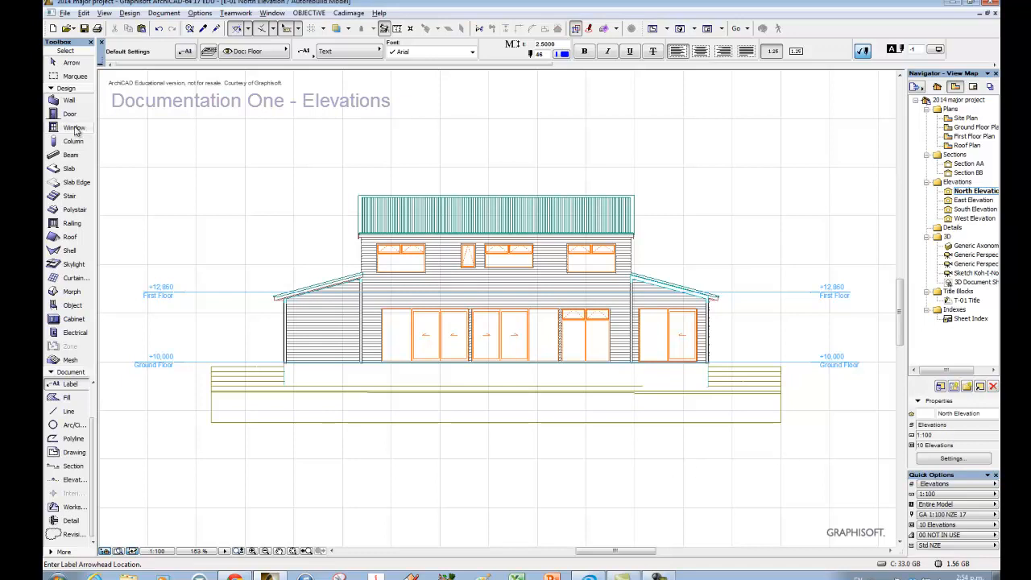
- Enable Label Window in the Window tool's default settings
{"action": "left_click", "coordinate": [75, 127]}
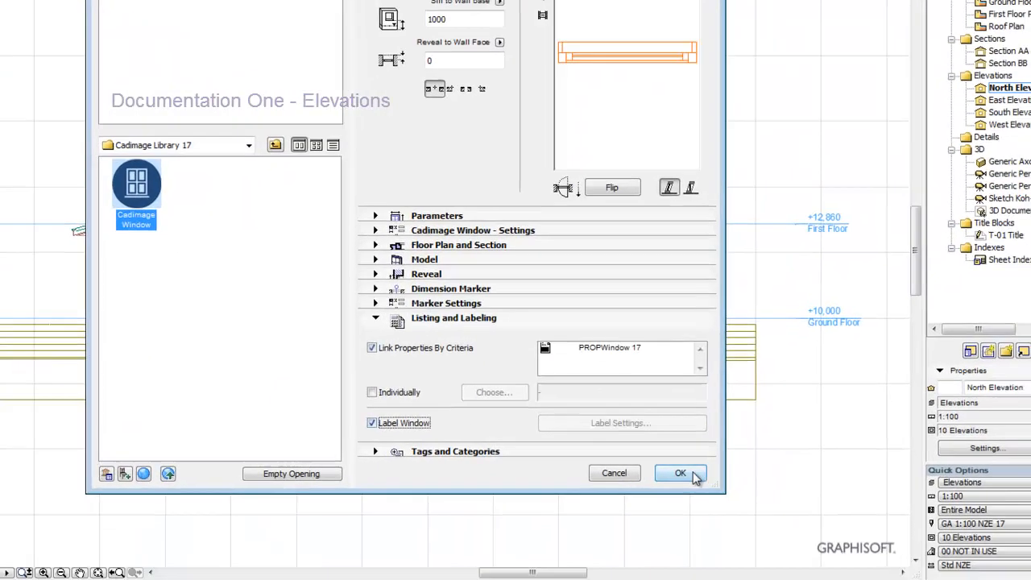
{"action": "left_click", "coordinate": [679, 473]}
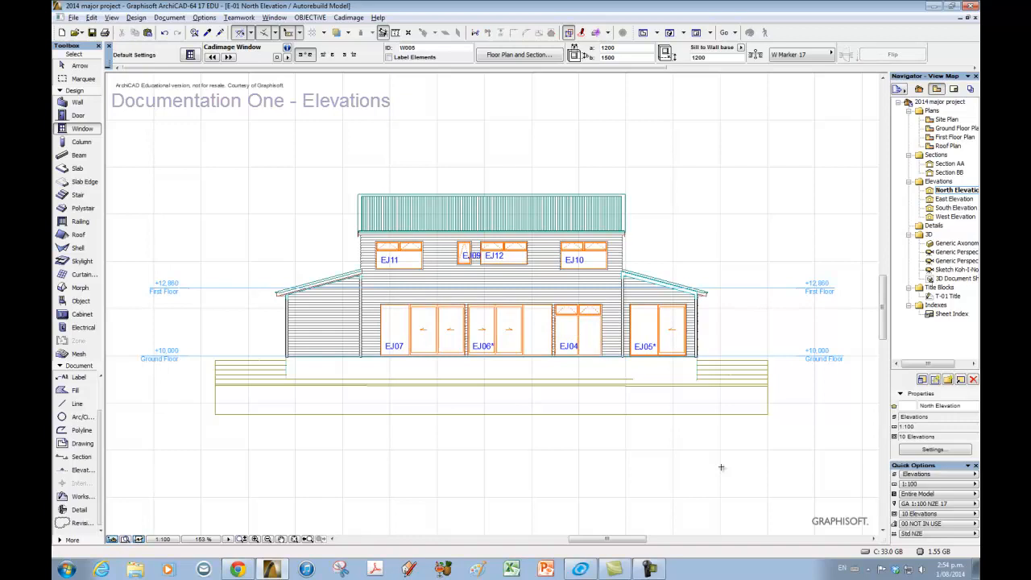
{"action": "mouse_move", "coordinate": [799, 483]}
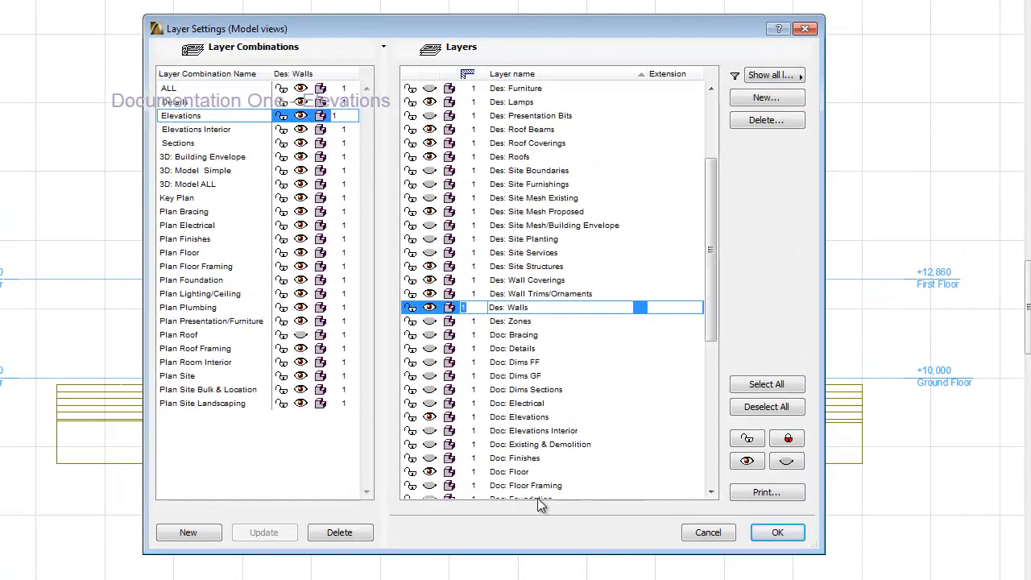
{"action": "mouse_move", "coordinate": [708, 532]}
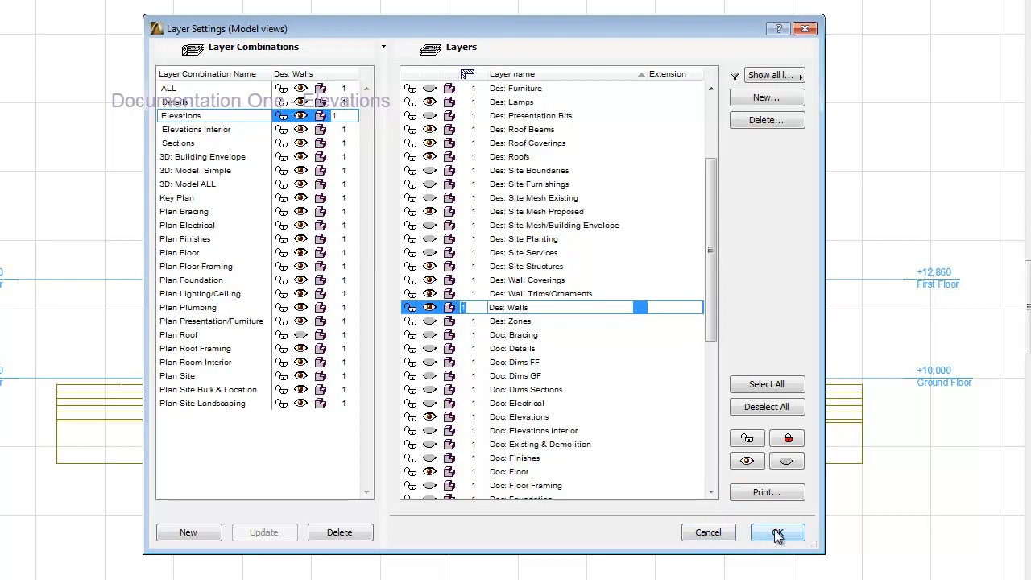
- Apply the Elevations layer settings and switch to the Ground Floor Plan view
{"action": "left_click", "coordinate": [775, 533]}
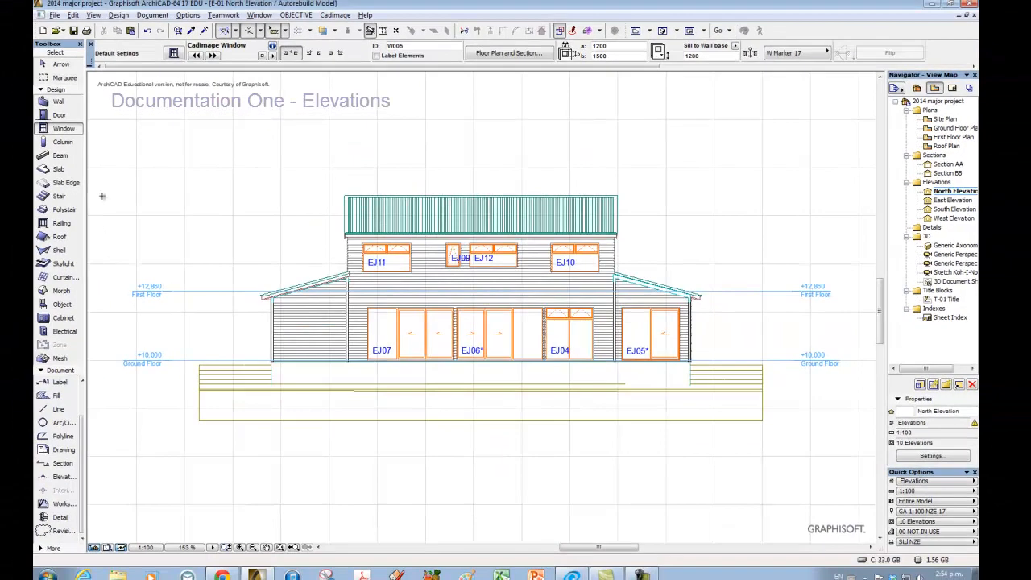
{"action": "left_click", "coordinate": [60, 382]}
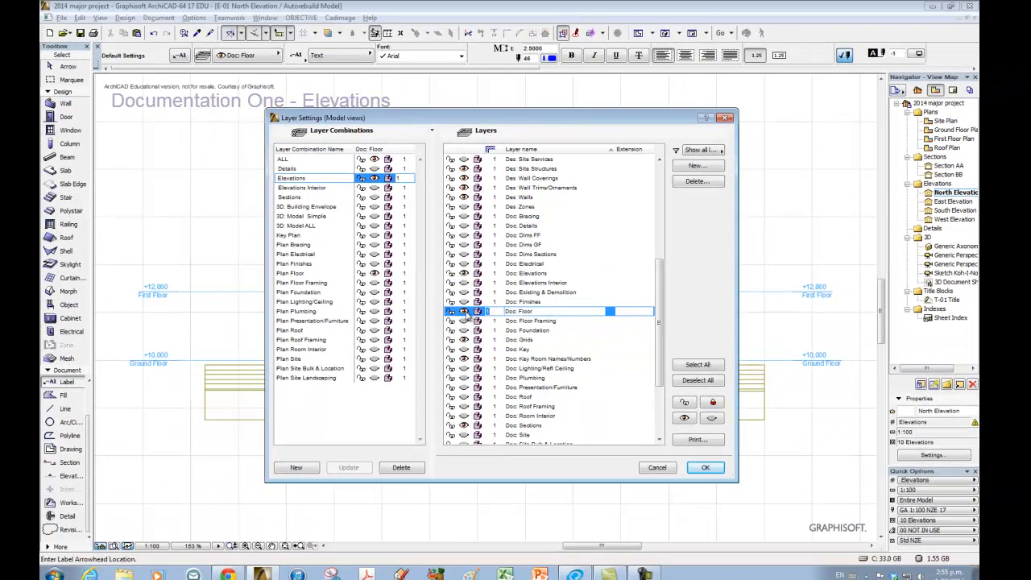
{"action": "left_click", "coordinate": [704, 467]}
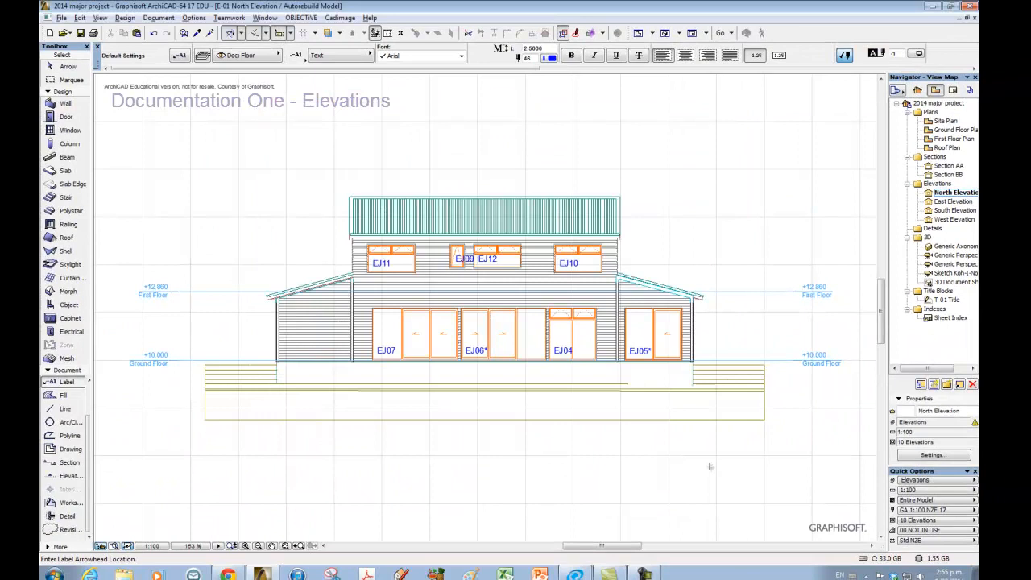
{"action": "left_click", "coordinate": [954, 130]}
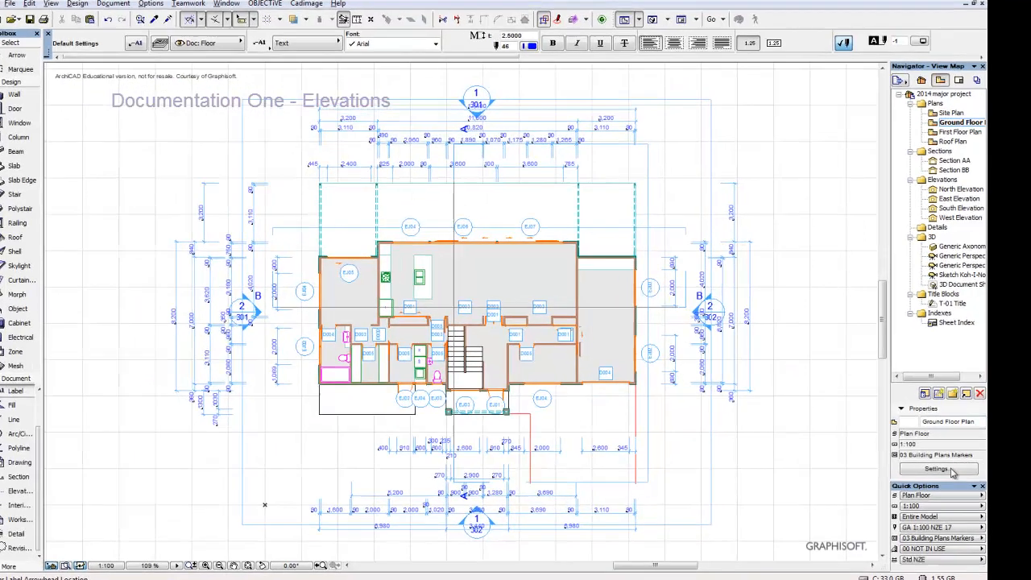
{"action": "left_click", "coordinate": [937, 468]}
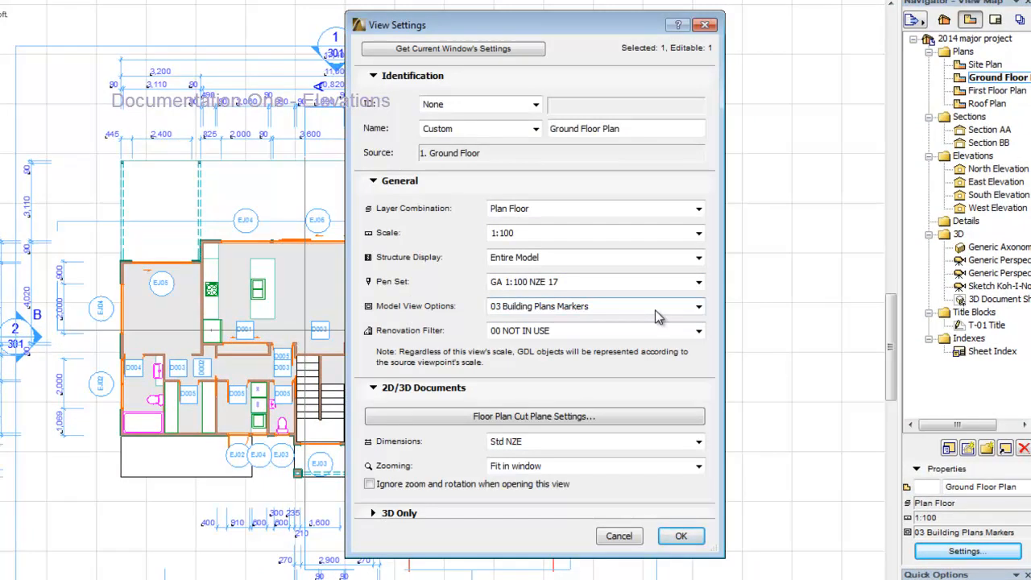
{"action": "left_click", "coordinate": [681, 535]}
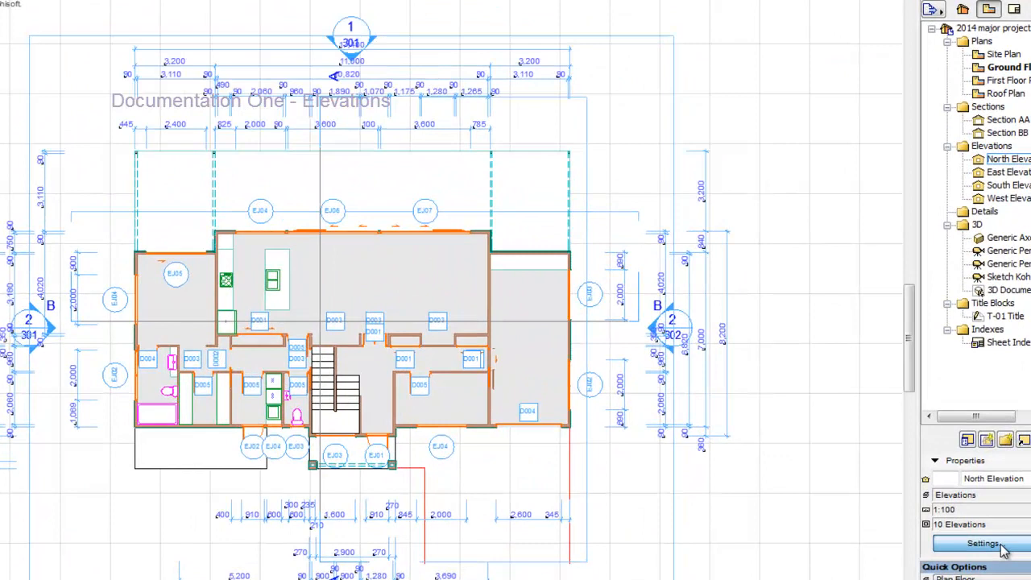
{"action": "left_click", "coordinate": [982, 543]}
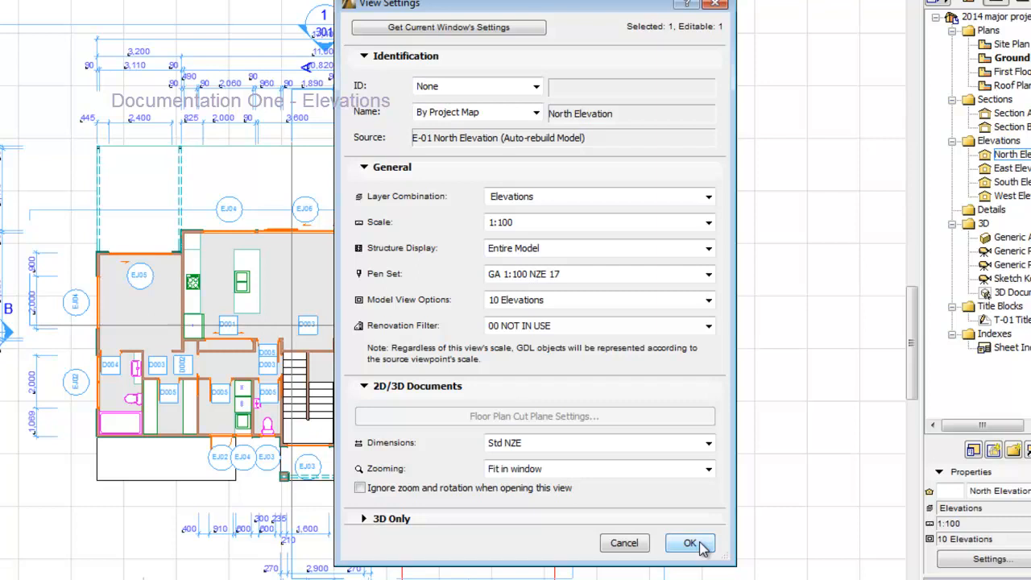
{"action": "left_click", "coordinate": [689, 542]}
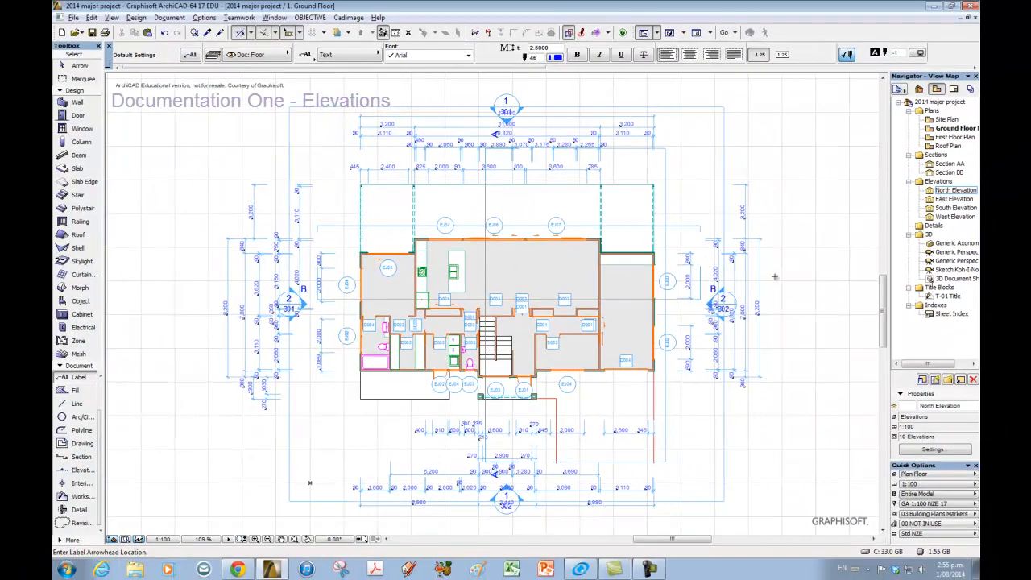
{"action": "mouse_move", "coordinate": [811, 270]}
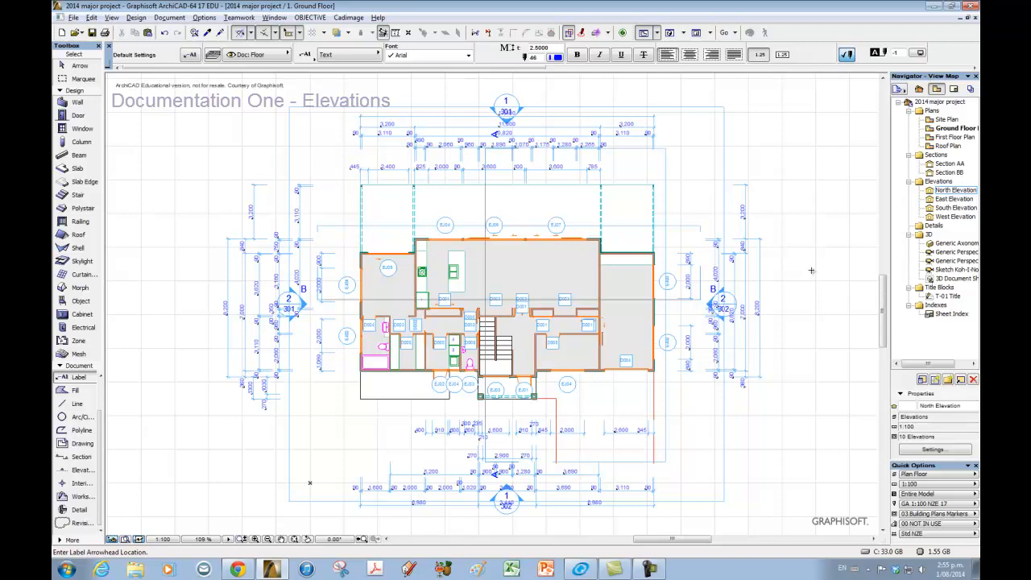
{"action": "left_click", "coordinate": [954, 190]}
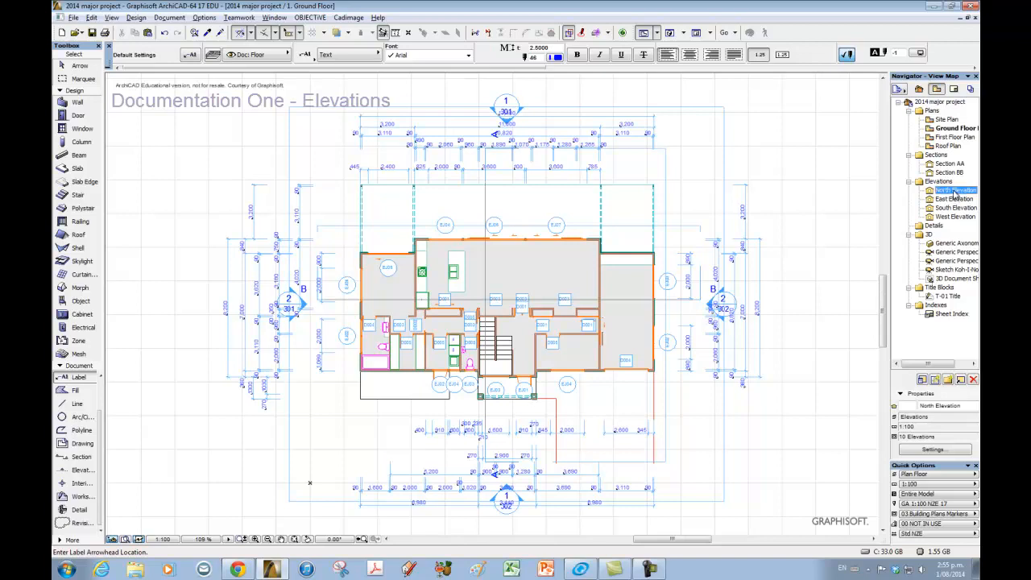
- Open the North Elevation, select the Object tool and bring up its default settings
{"action": "double_click", "coordinate": [954, 190]}
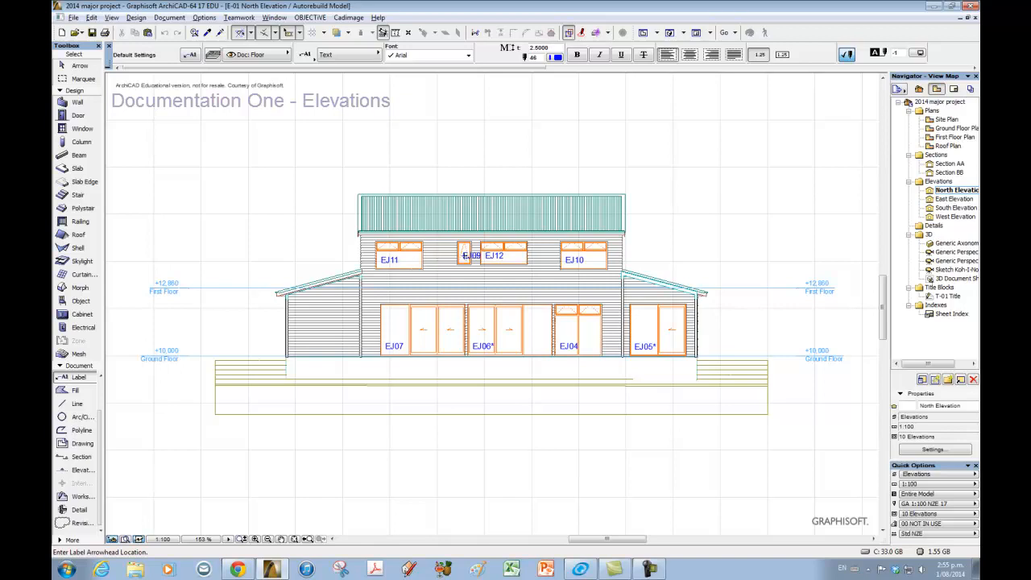
{"action": "mouse_move", "coordinate": [514, 488]}
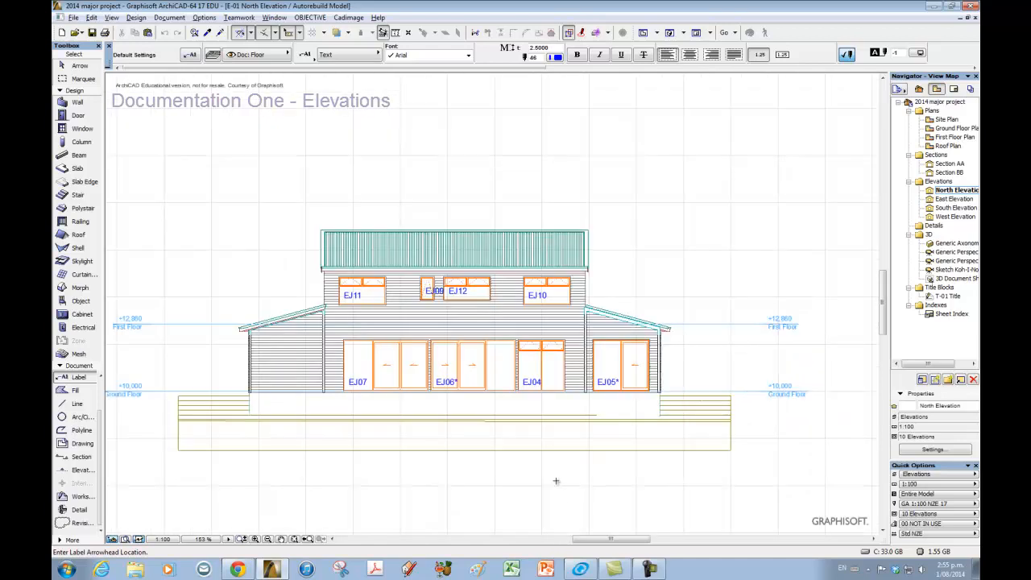
{"action": "mouse_move", "coordinate": [697, 169]}
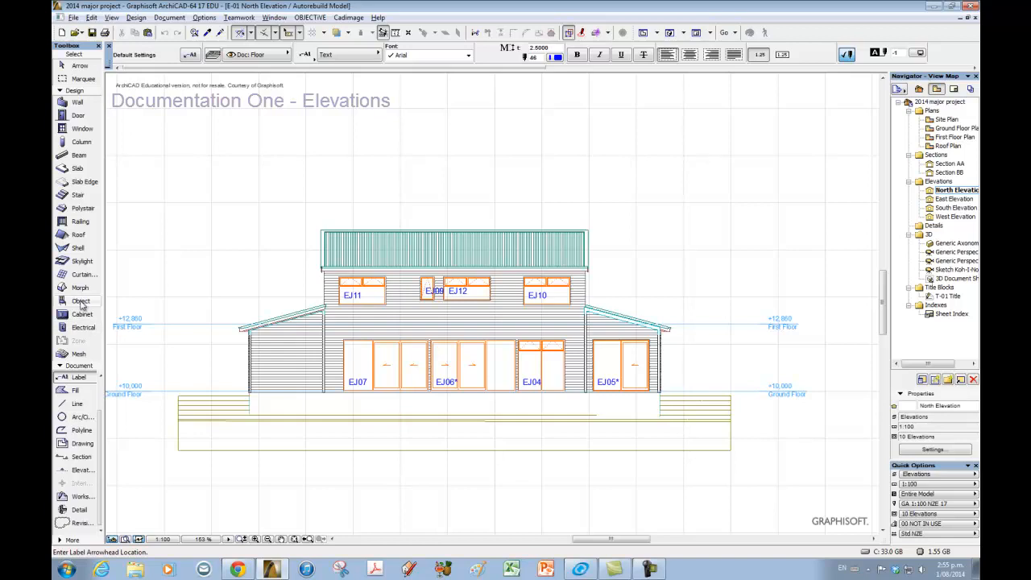
{"action": "left_click", "coordinate": [79, 300]}
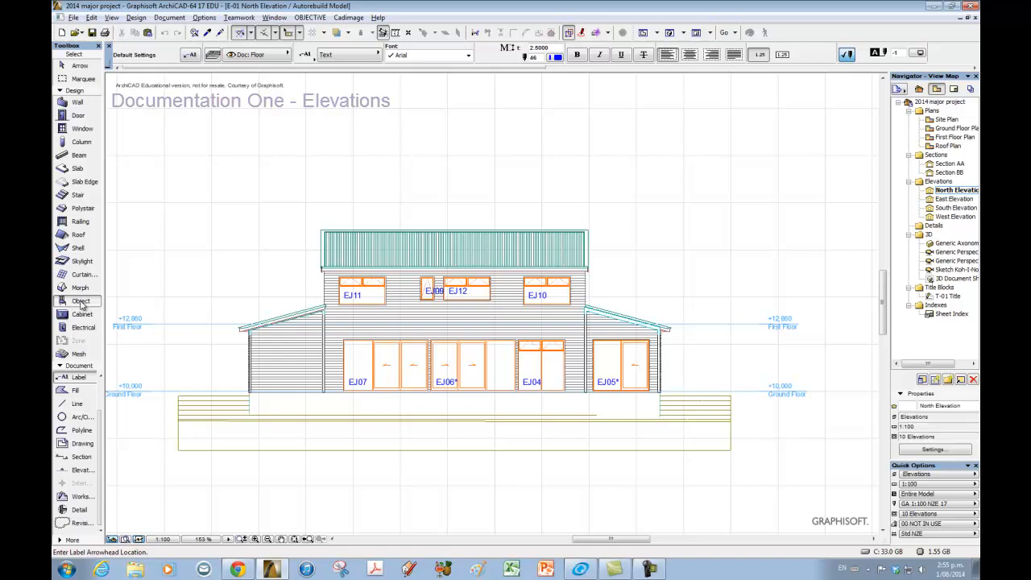
{"action": "double_click", "coordinate": [78, 300]}
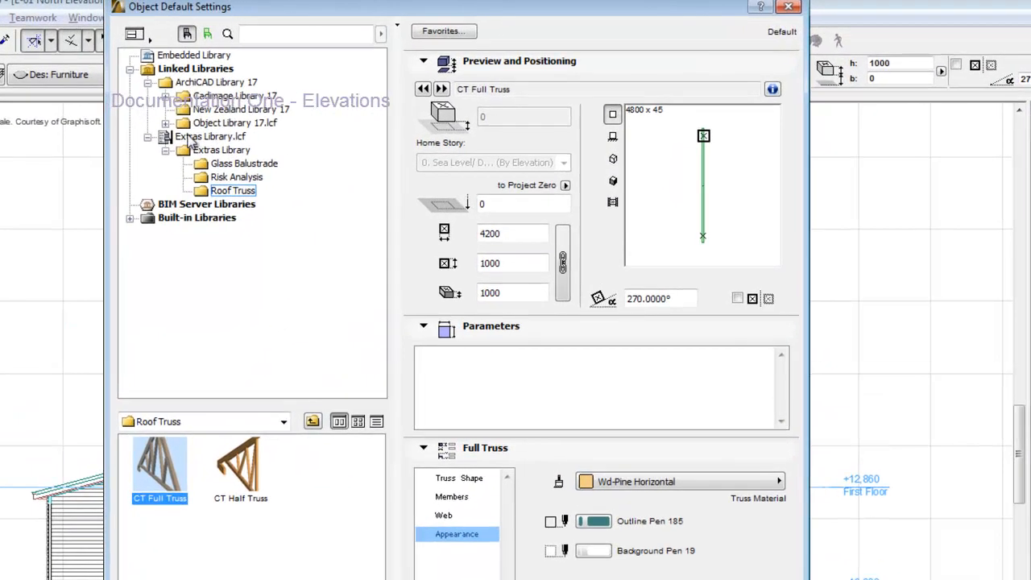
{"action": "mouse_move", "coordinate": [322, 333]}
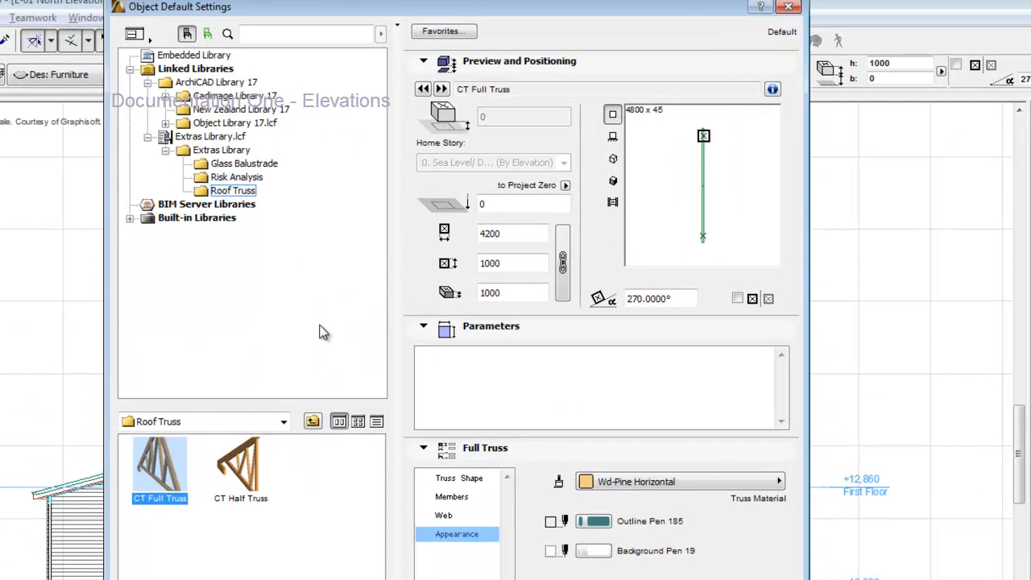
{"action": "mouse_move", "coordinate": [326, 336]}
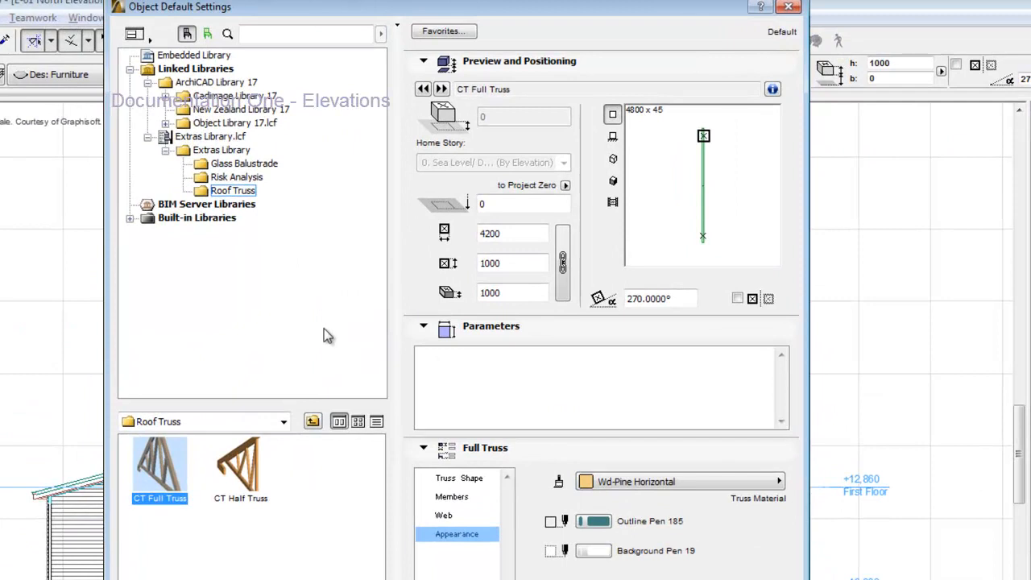
- Show the objects in the Extras Library's Risk Analysis folder
{"action": "left_click", "coordinate": [237, 176]}
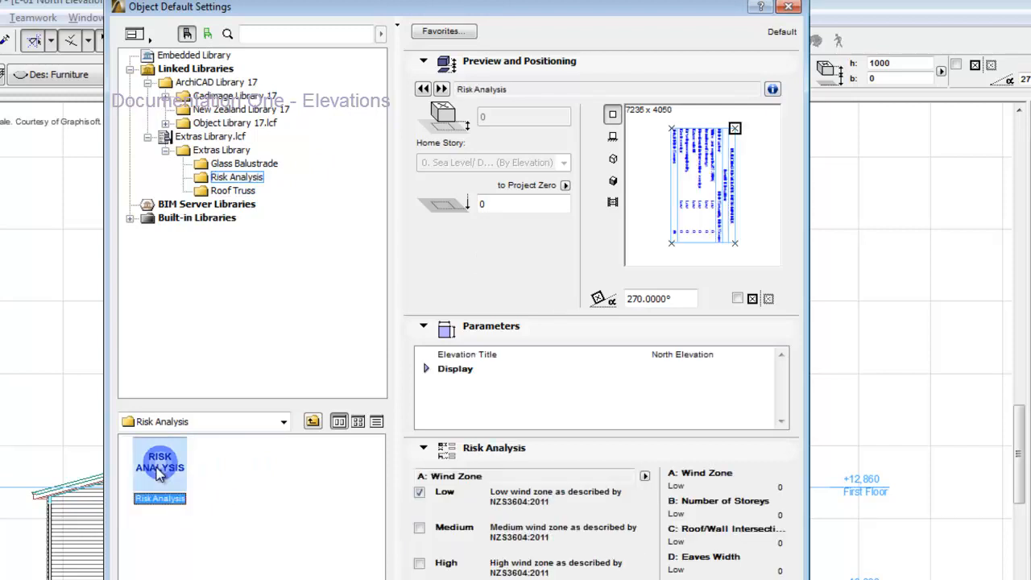
{"action": "mouse_move", "coordinate": [765, 221]}
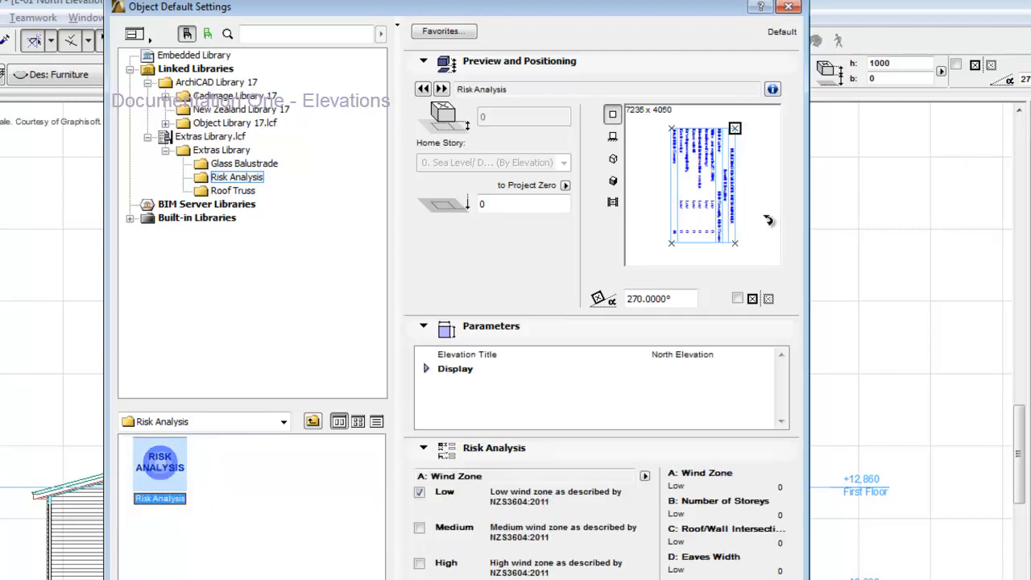
{"action": "mouse_move", "coordinate": [755, 215]}
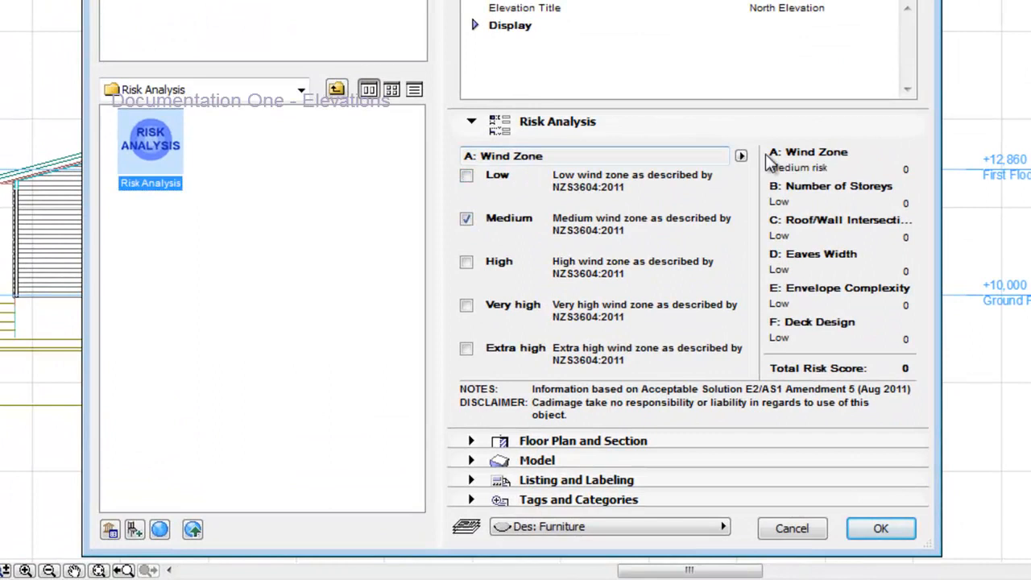
- Step through the risk factors and rate eaves width as High
{"action": "left_click", "coordinate": [740, 155]}
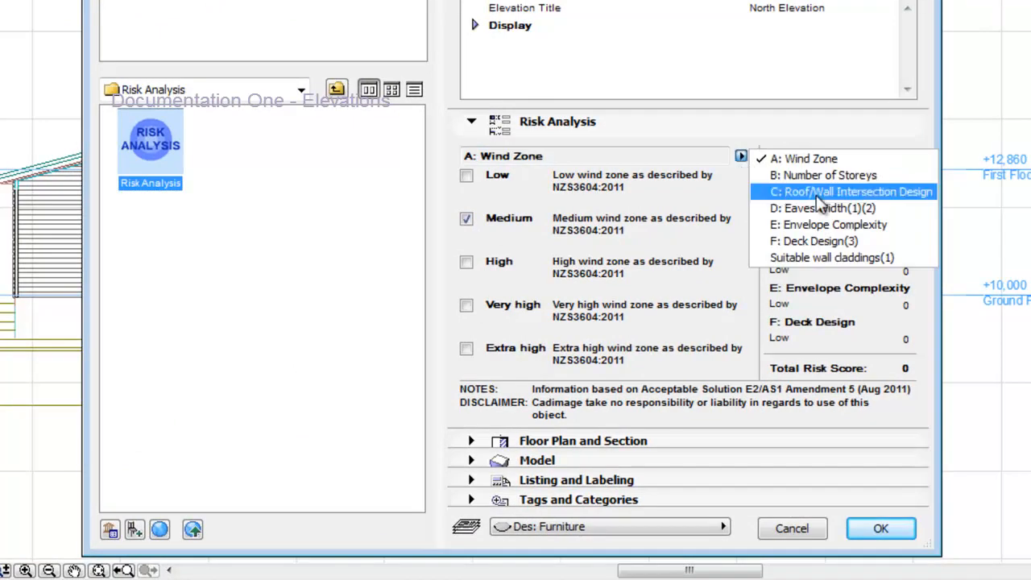
{"action": "left_click", "coordinate": [823, 175]}
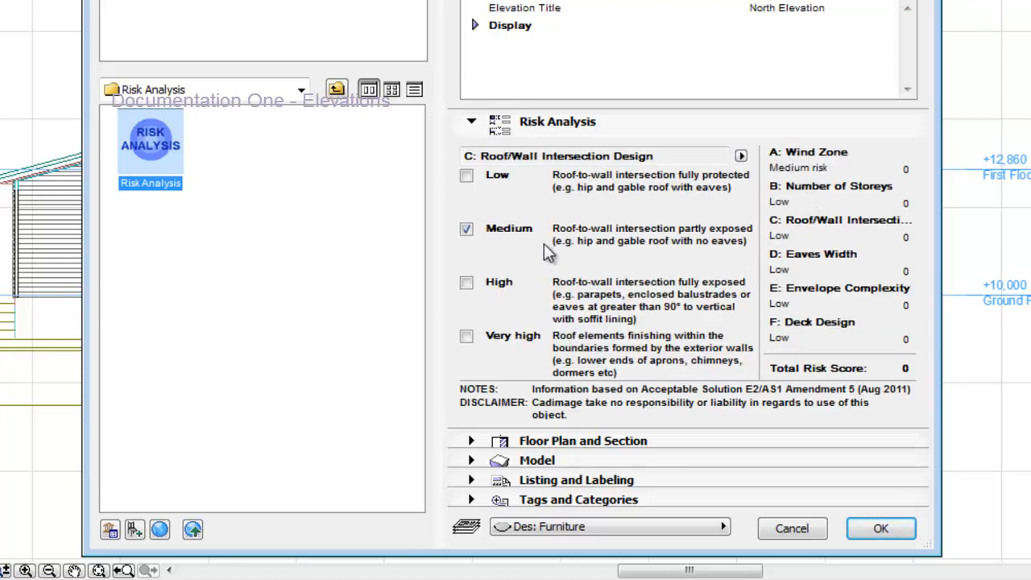
{"action": "left_click", "coordinate": [740, 156]}
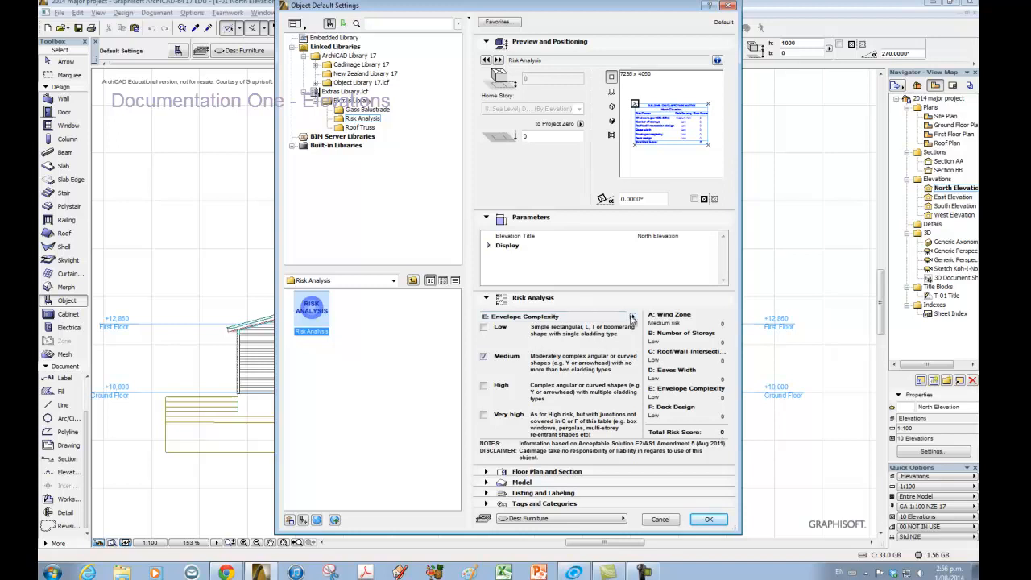
{"action": "left_click", "coordinate": [632, 316]}
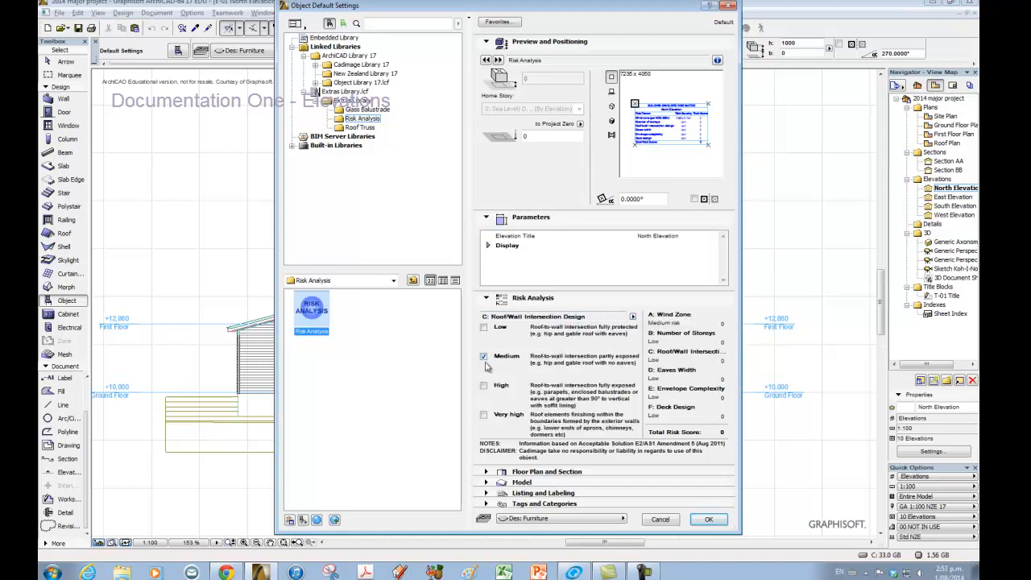
{"action": "left_click", "coordinate": [633, 317]}
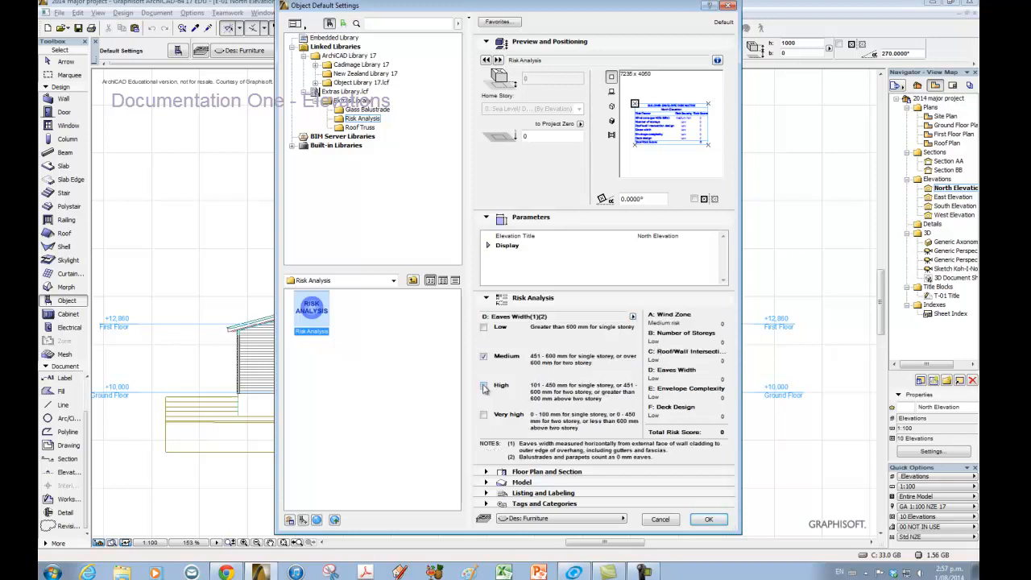
{"action": "left_click", "coordinate": [633, 317]}
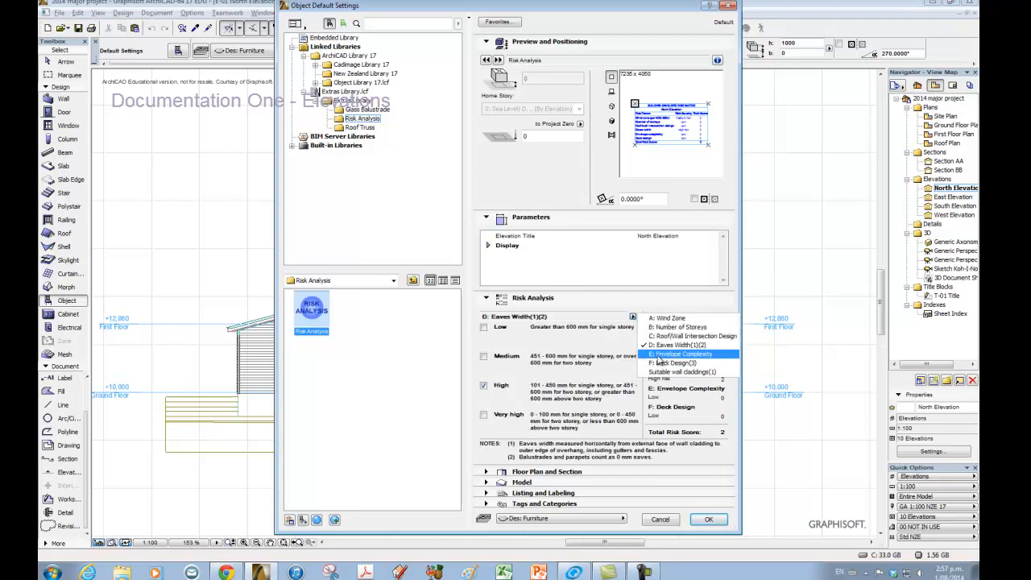
- Rate envelope complexity Very high and show the suitable wall claddings summary
{"action": "left_click", "coordinate": [684, 354]}
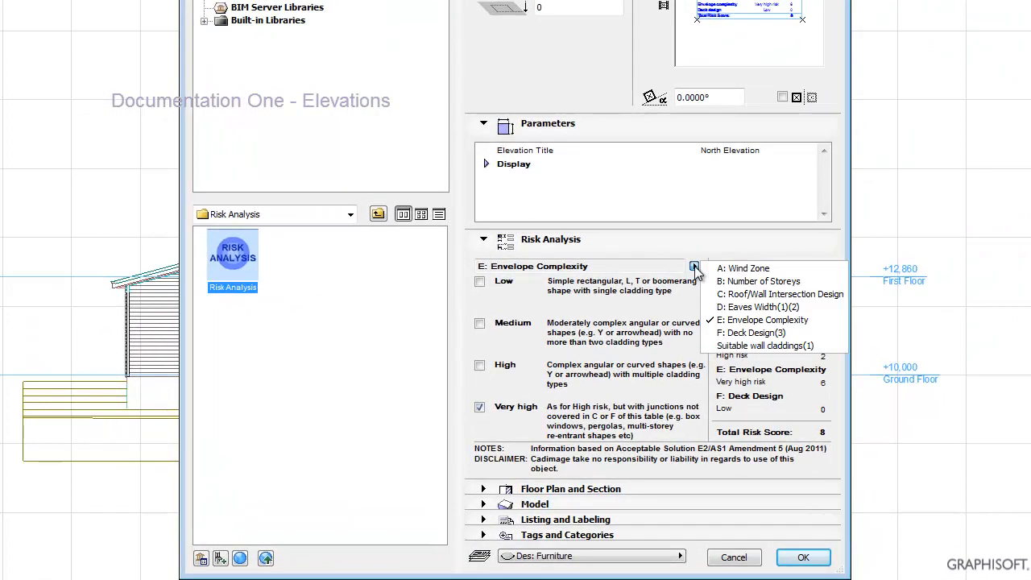
{"action": "left_click", "coordinate": [753, 333]}
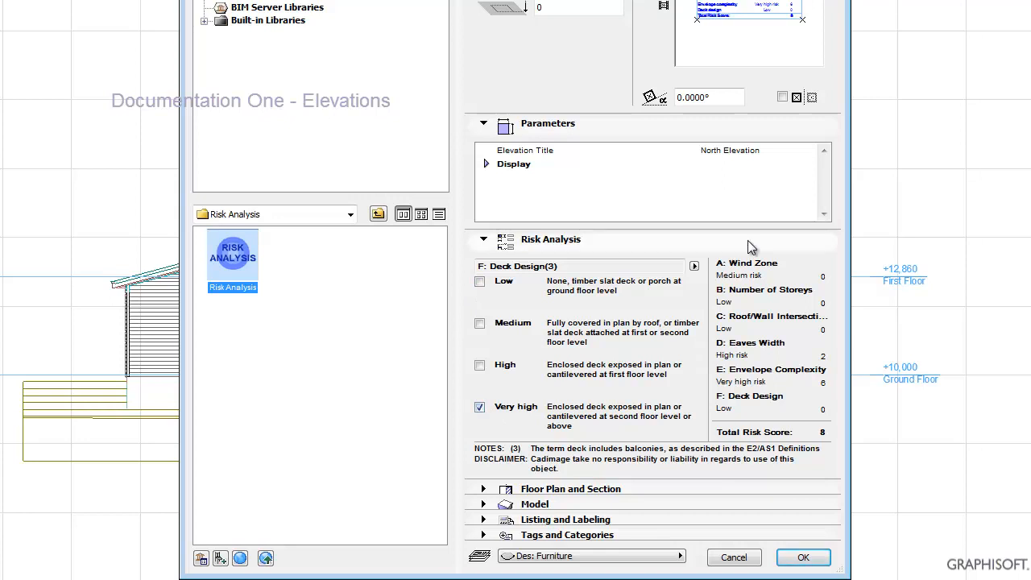
{"action": "left_click", "coordinate": [694, 265]}
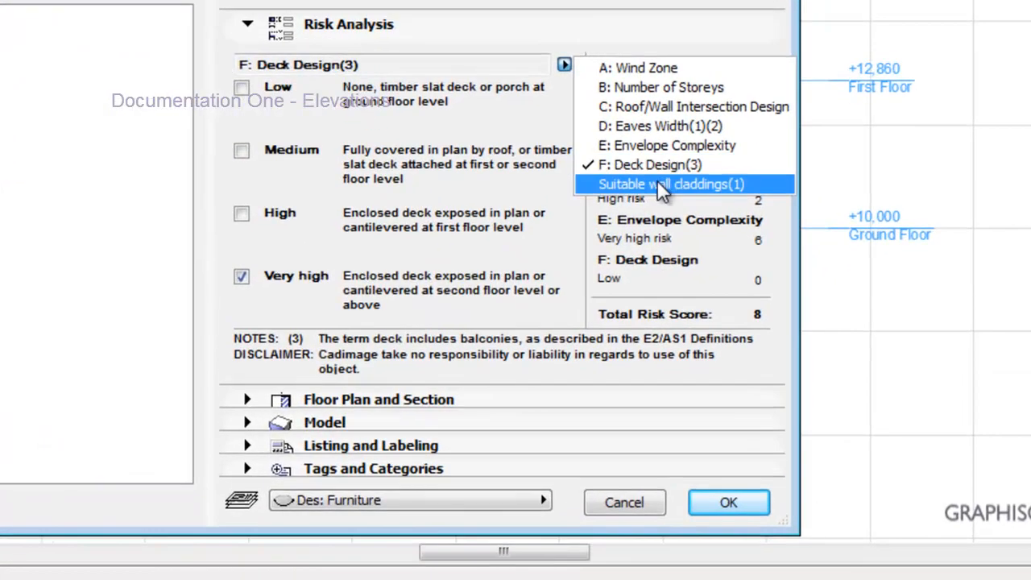
{"action": "left_click", "coordinate": [671, 184]}
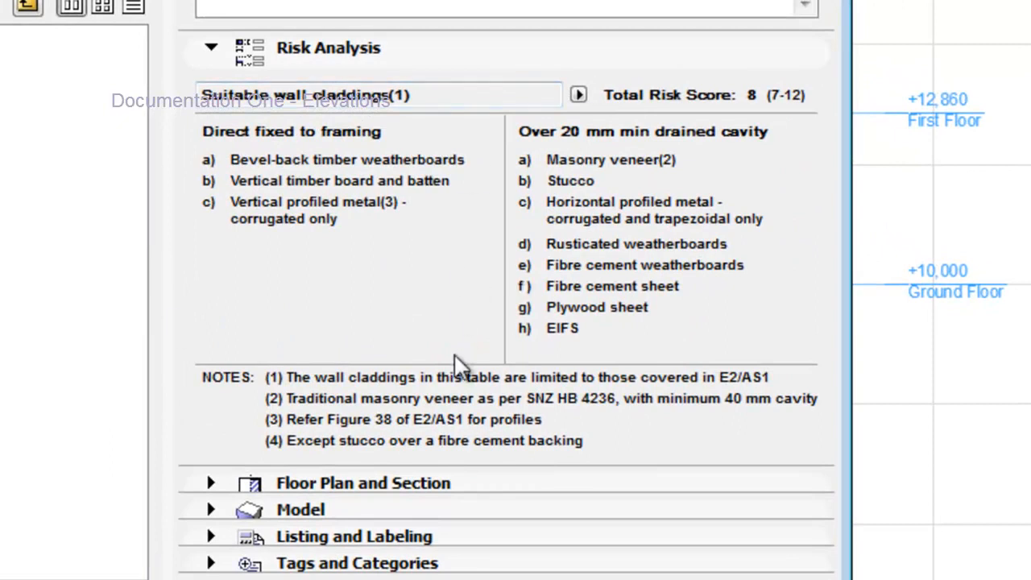
{"action": "mouse_move", "coordinate": [386, 338]}
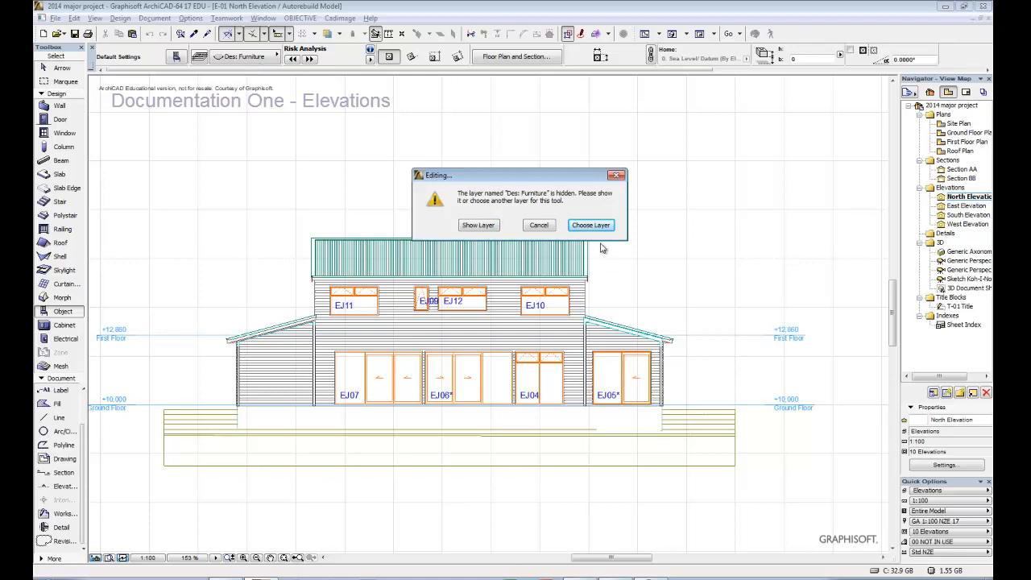
- Assign the Risk Analysis schedule to the Doc: Elevations layer and accept the settings
{"action": "left_click", "coordinate": [590, 225]}
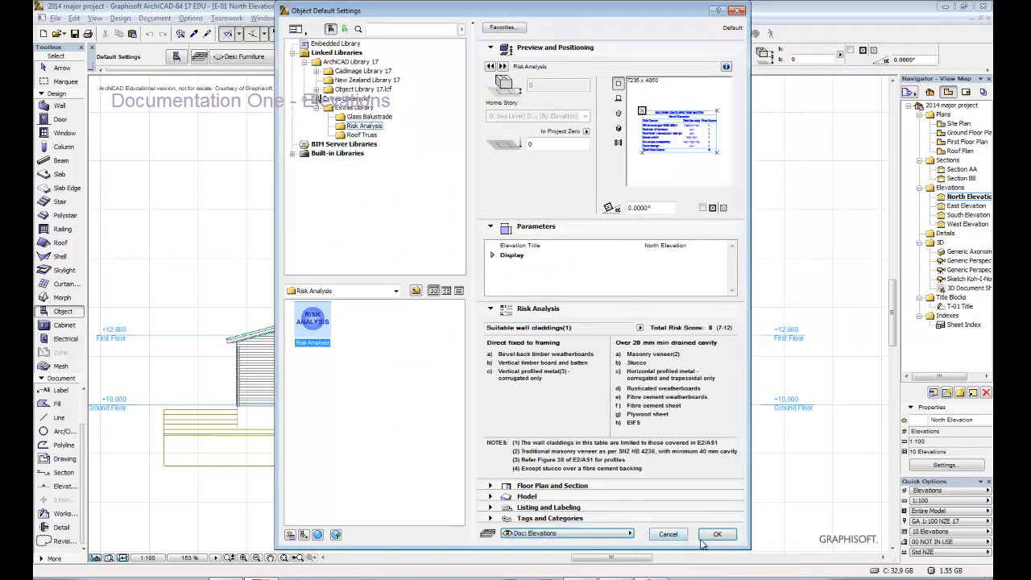
{"action": "left_click", "coordinate": [716, 533]}
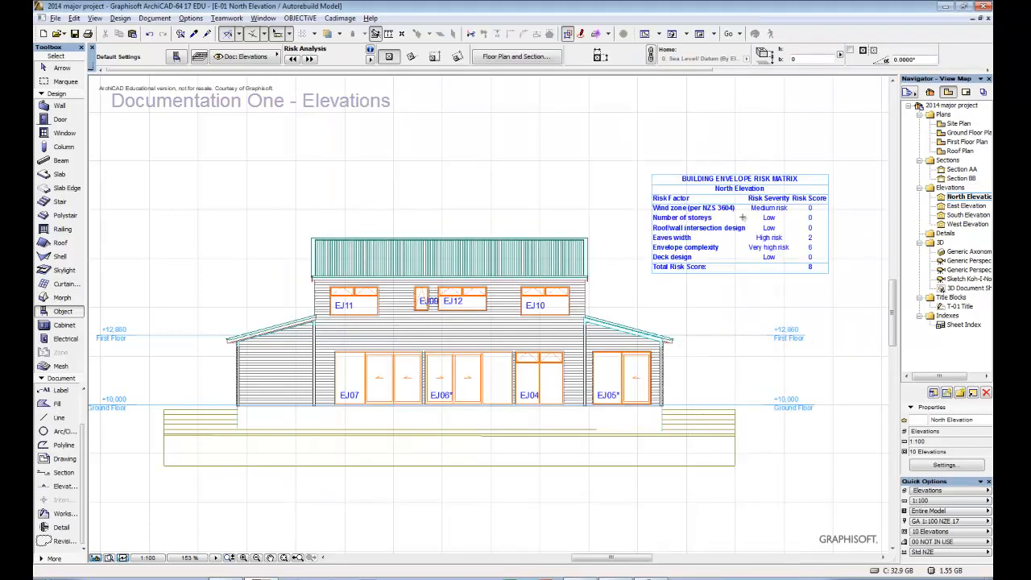